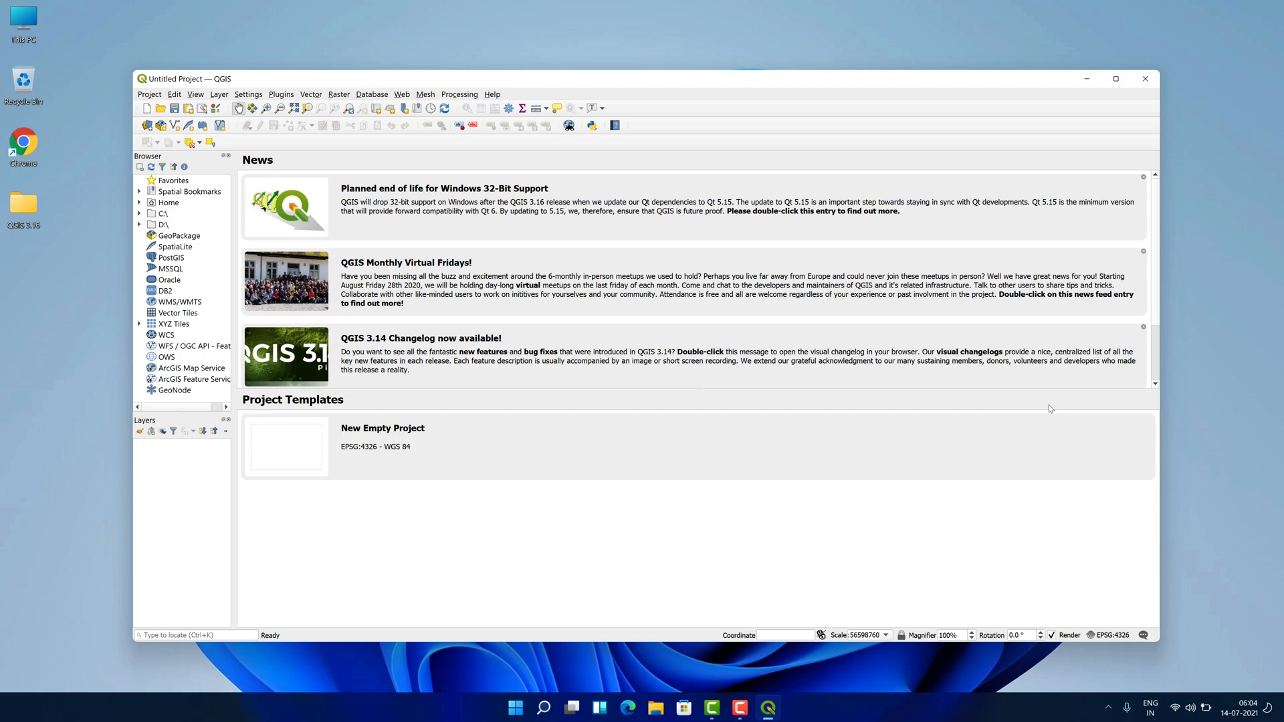
{"action": "left_click", "coordinate": [1113, 78]}
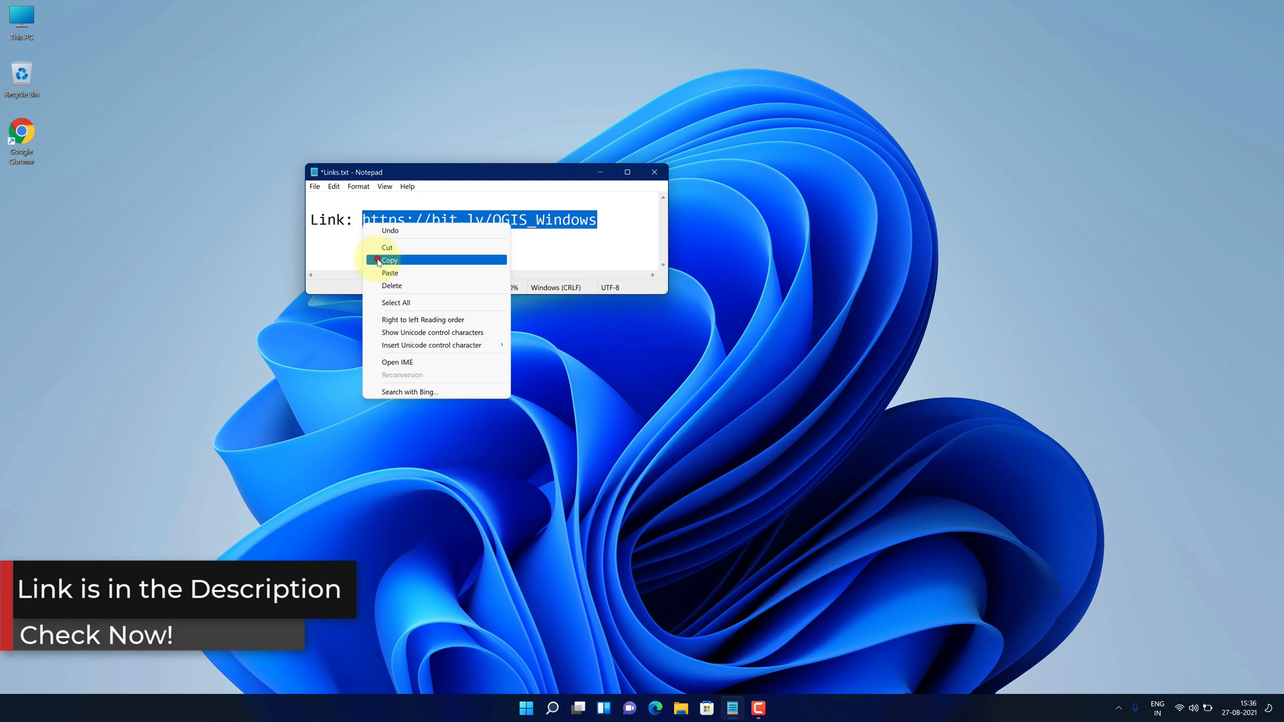
{"action": "left_click", "coordinate": [389, 260]}
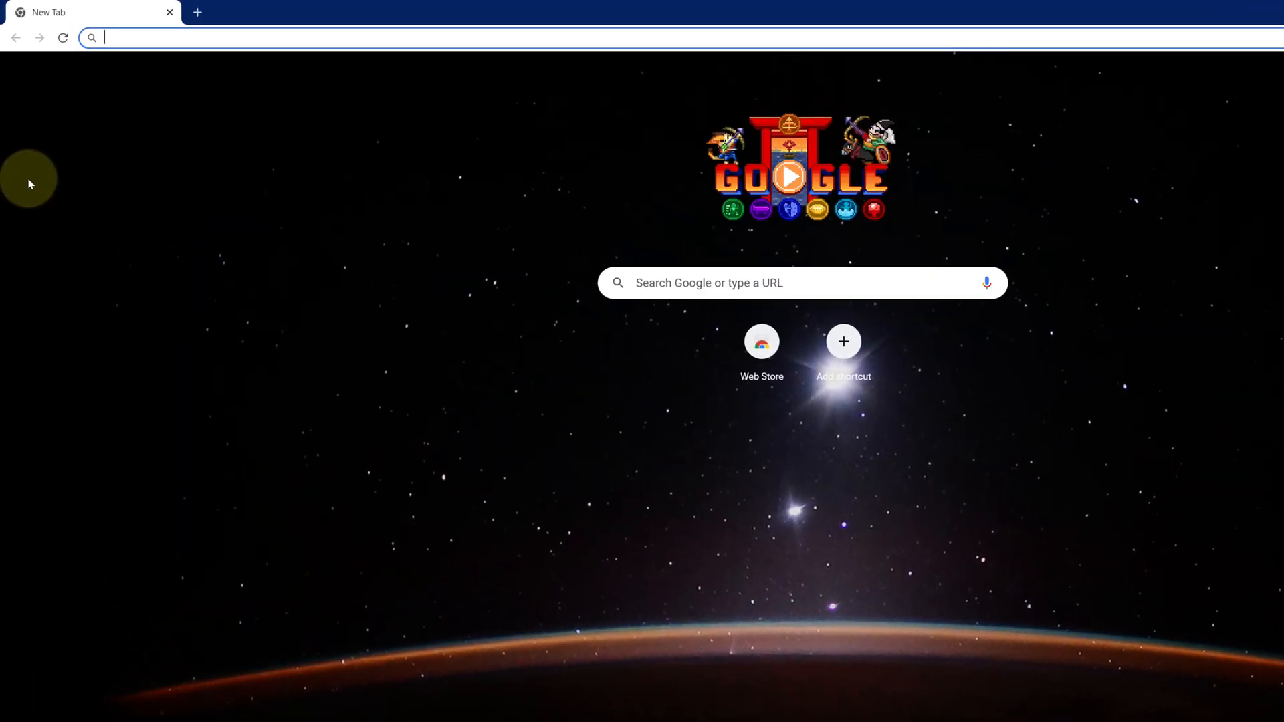
{"action": "right_click", "coordinate": [119, 37]}
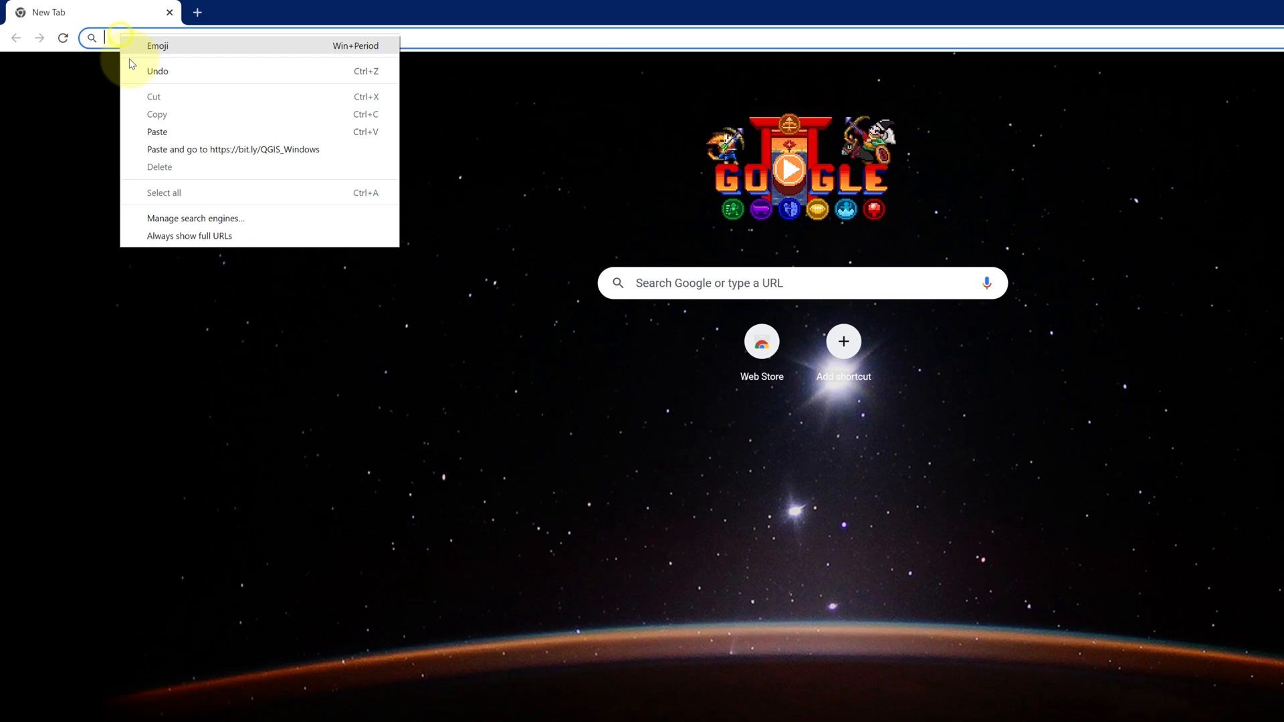
{"action": "left_click", "coordinate": [232, 150]}
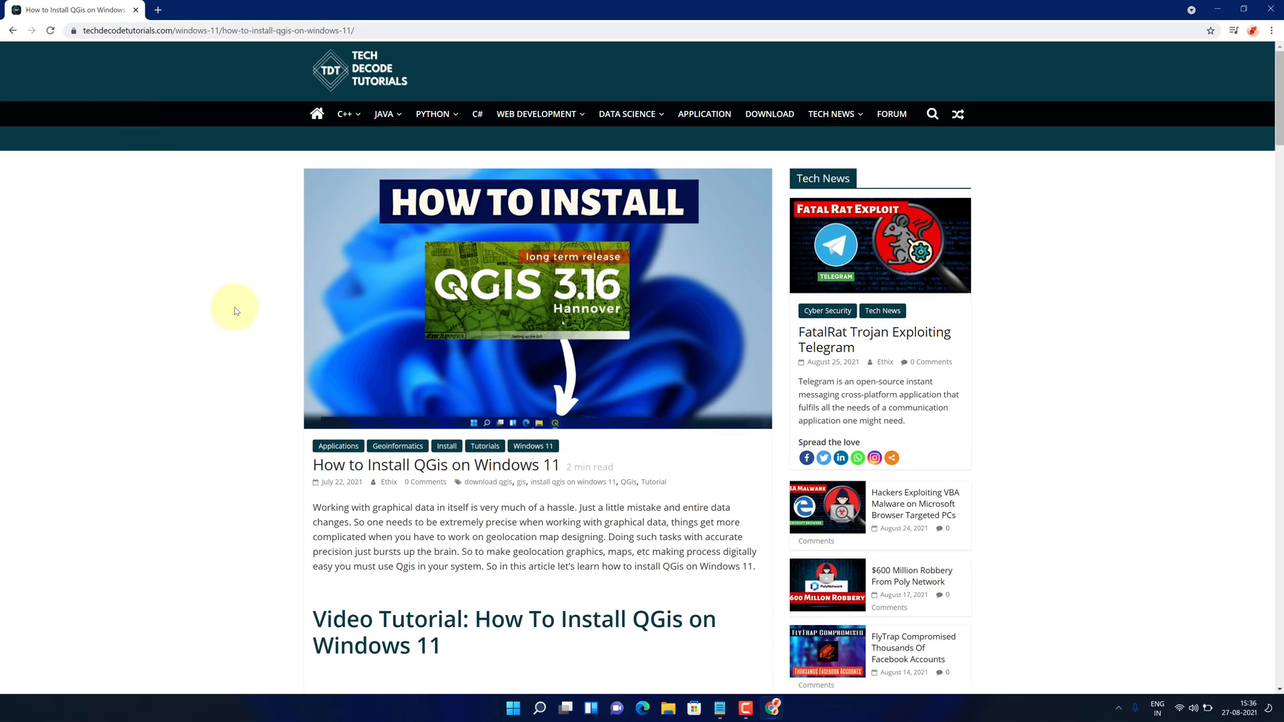
{"action": "scroll", "scroll_direction": "down", "scroll_amount": 3}
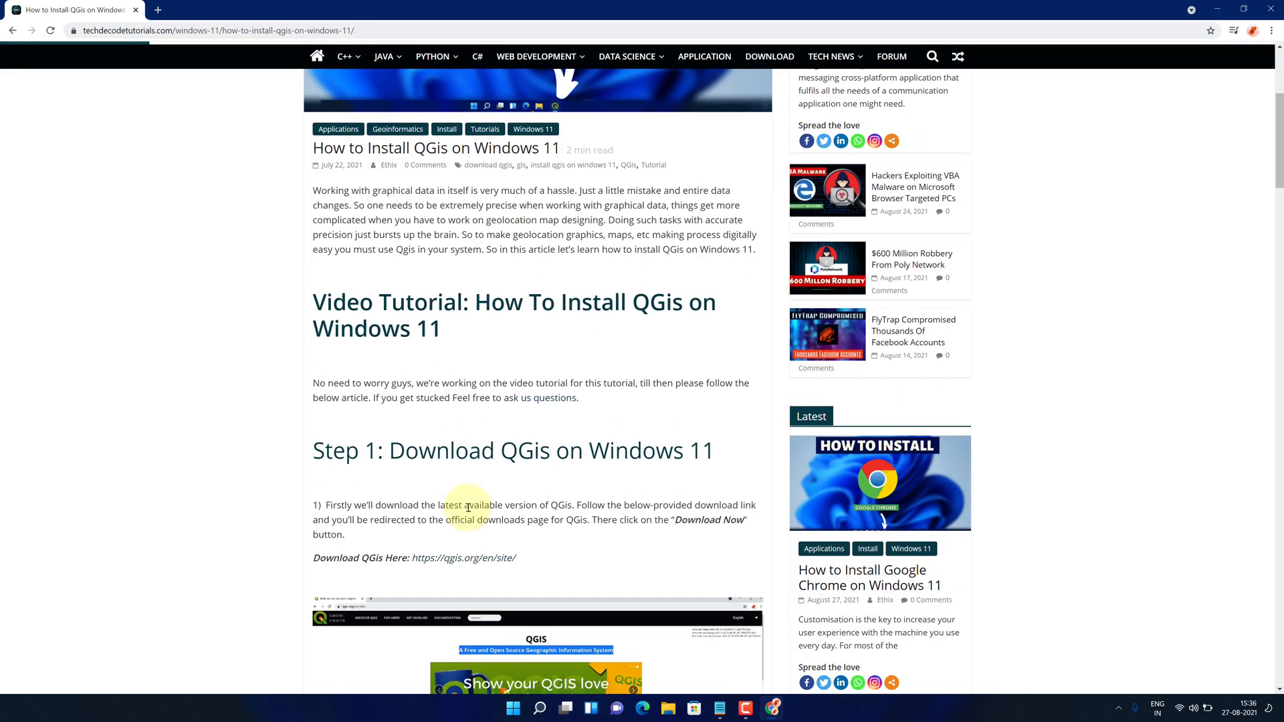
{"action": "scroll", "scroll_direction": "down", "scroll_amount": 3}
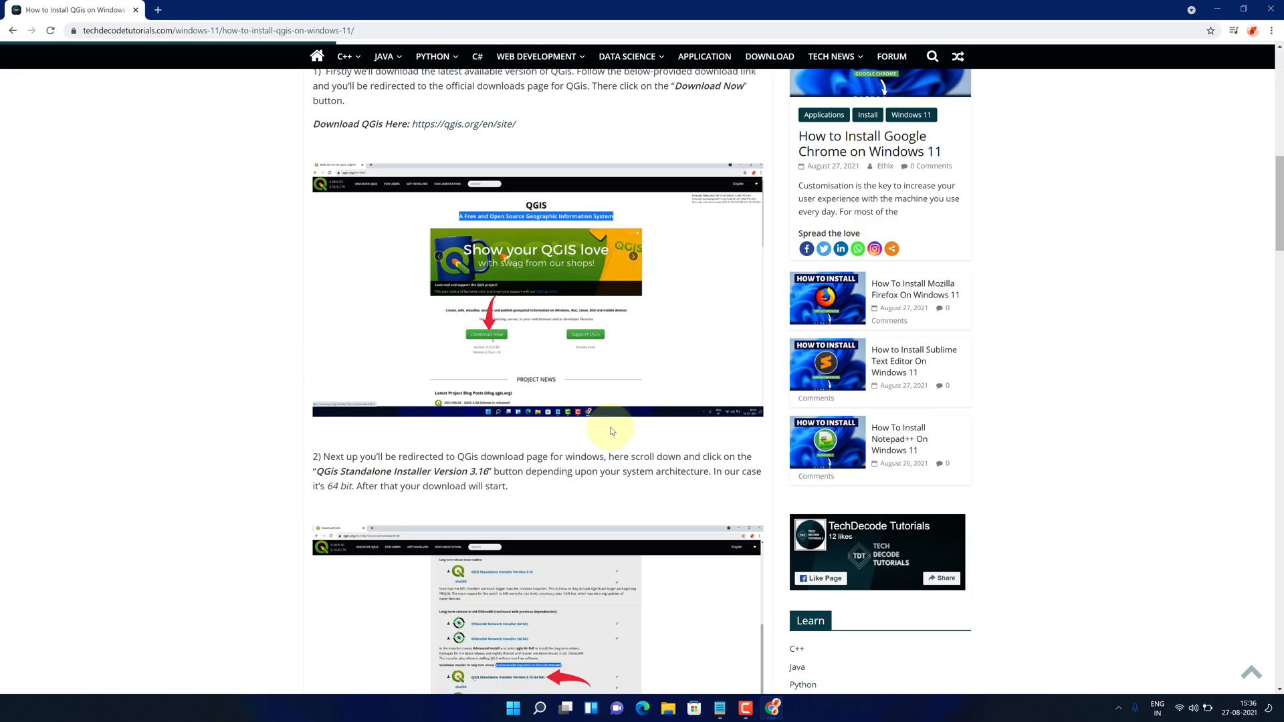
{"action": "scroll", "scroll_direction": "down", "scroll_amount": 3}
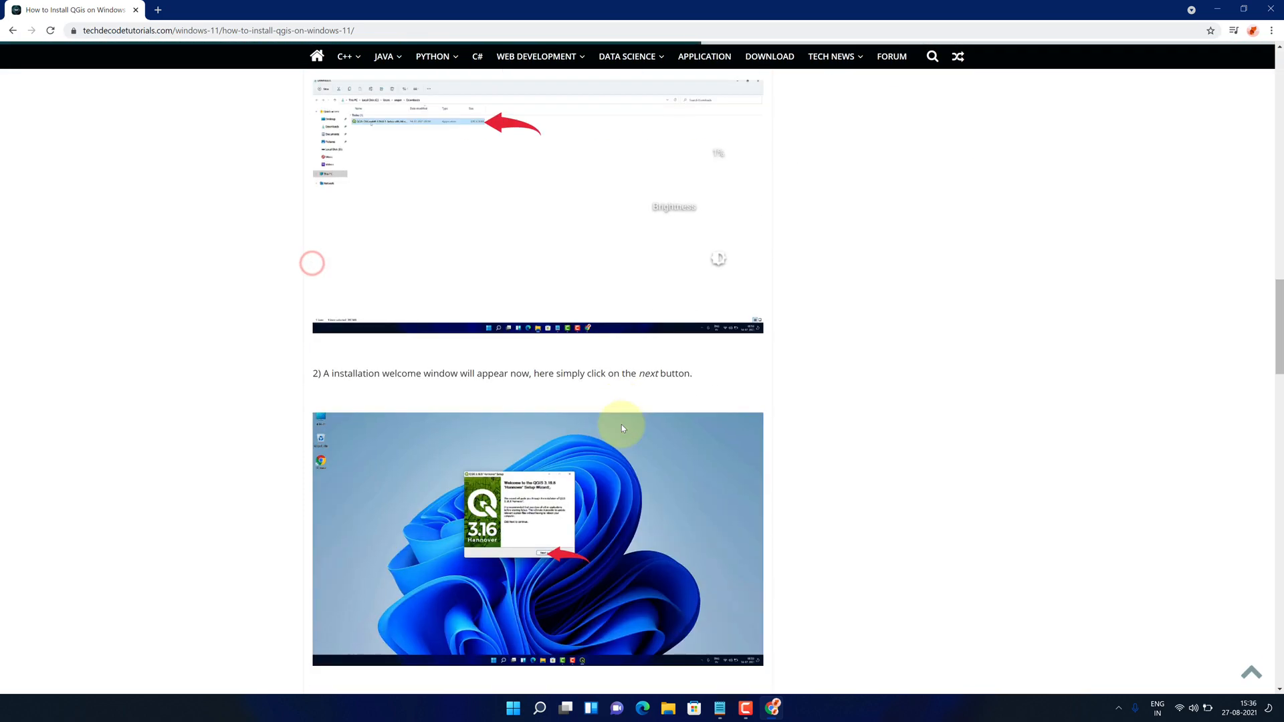
{"action": "scroll", "scroll_direction": "down", "scroll_amount": 3}
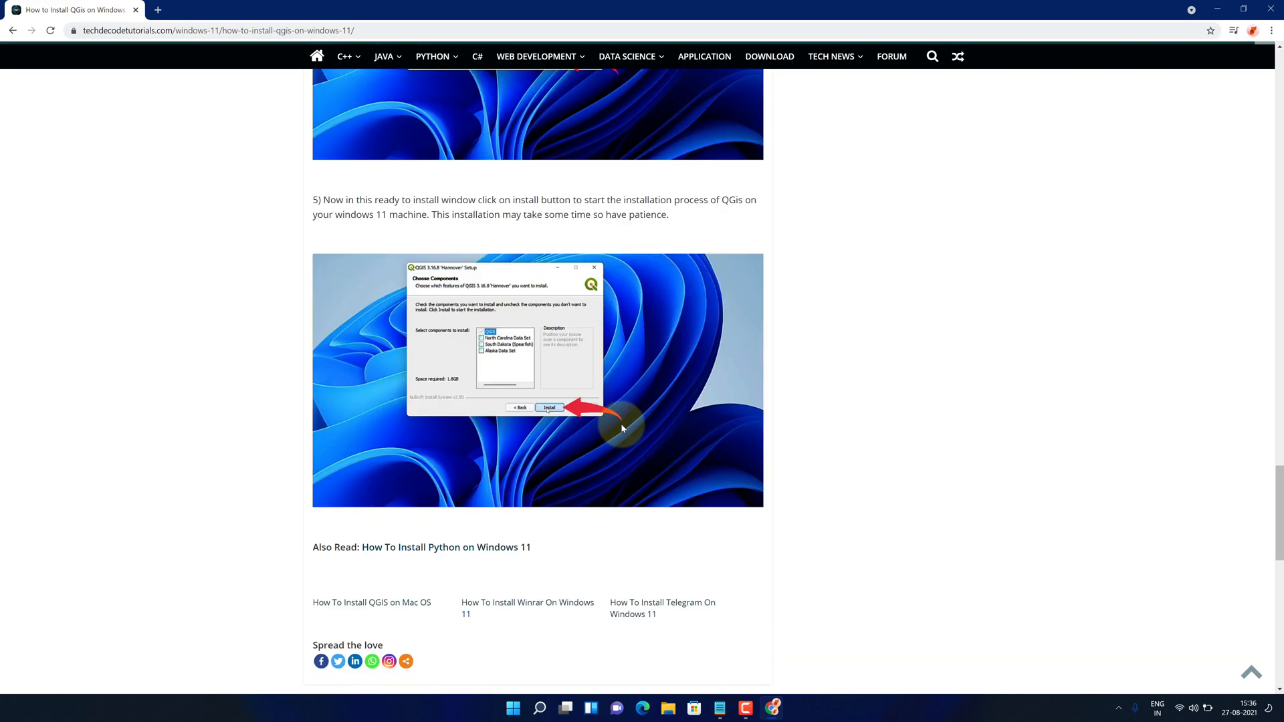
{"action": "scroll", "scroll_direction": "up", "scroll_amount": 3}
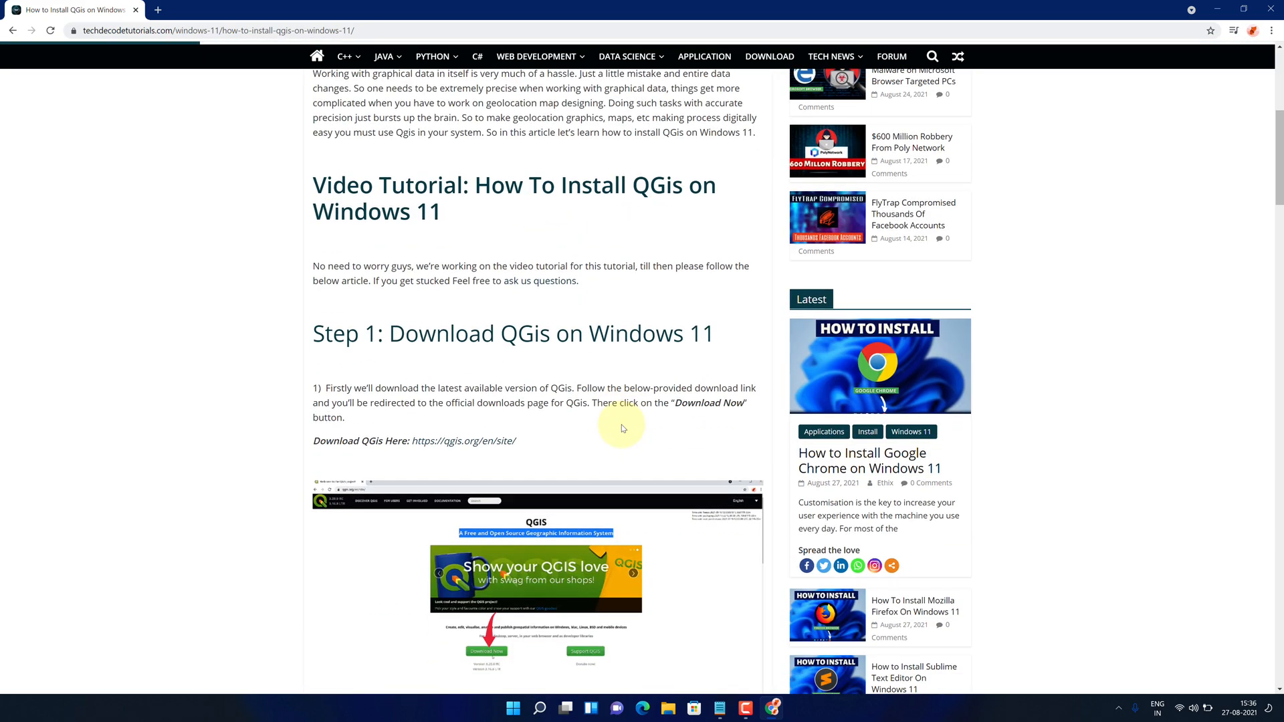
{"action": "mouse_move", "coordinate": [317, 441]}
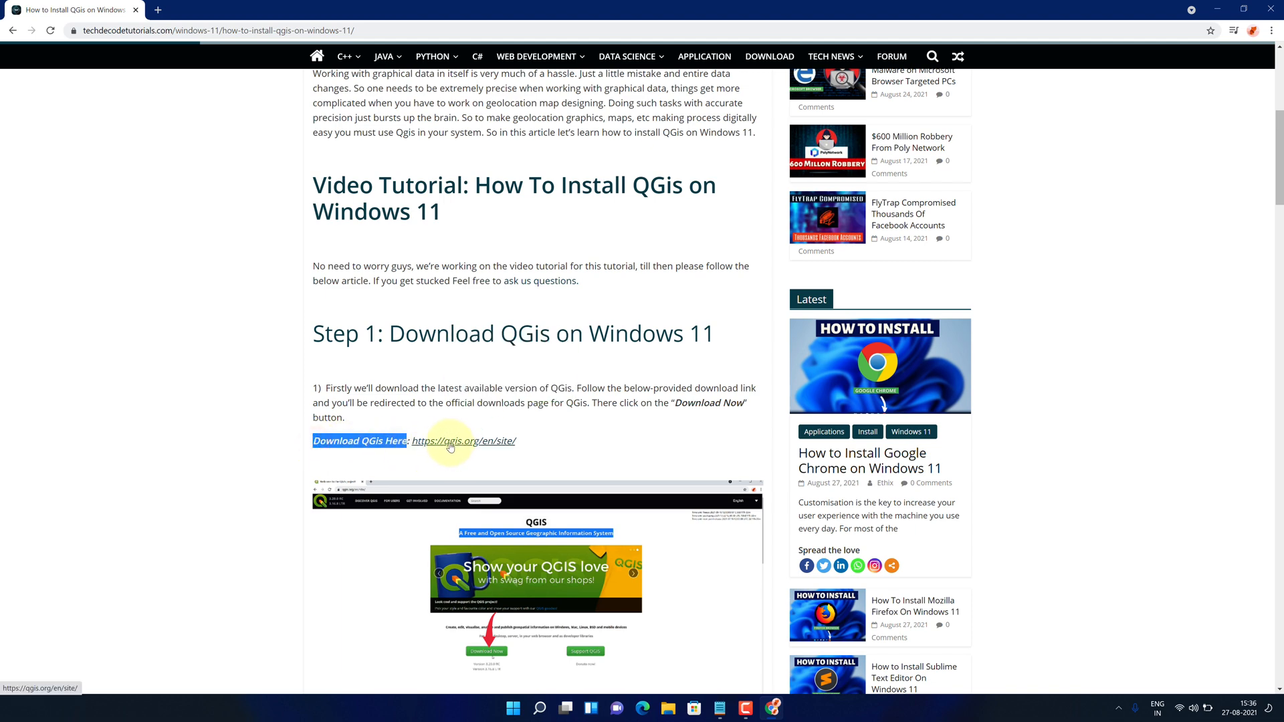
Step: Follow the article's qgis.org link and use Download Now to reach the downloads page
{"action": "left_click", "coordinate": [463, 442]}
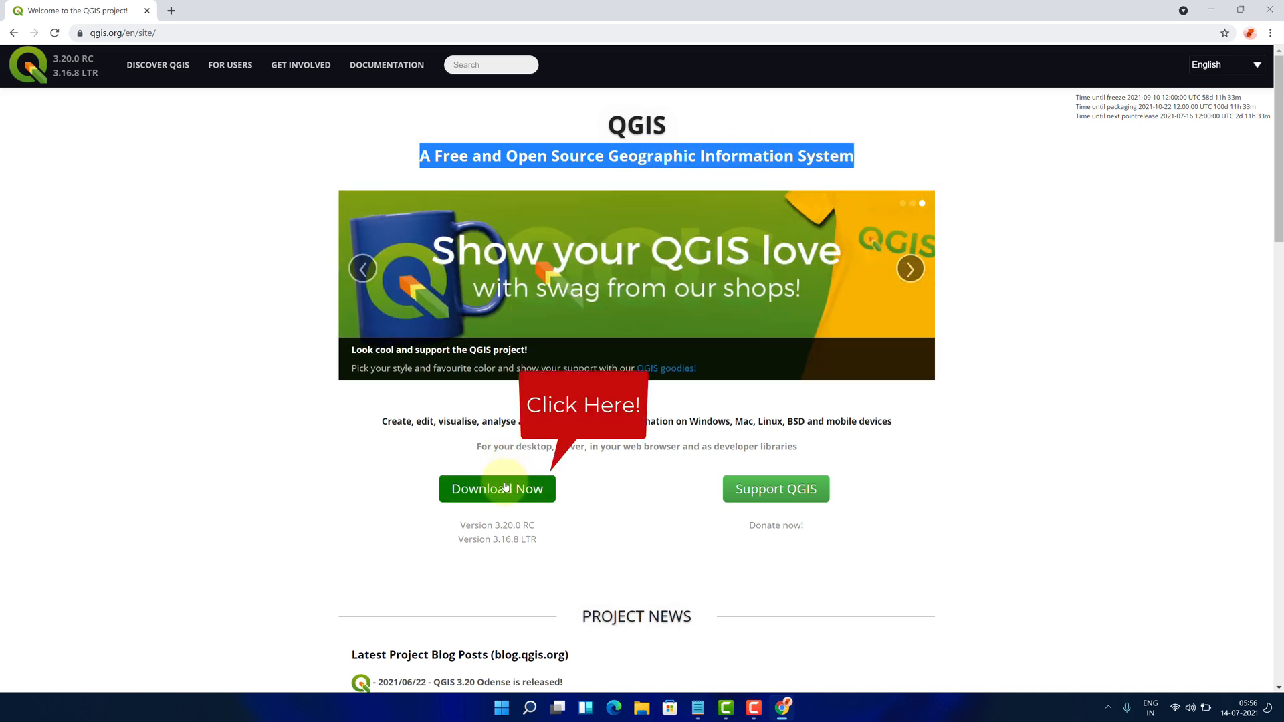
{"action": "left_click", "coordinate": [497, 489]}
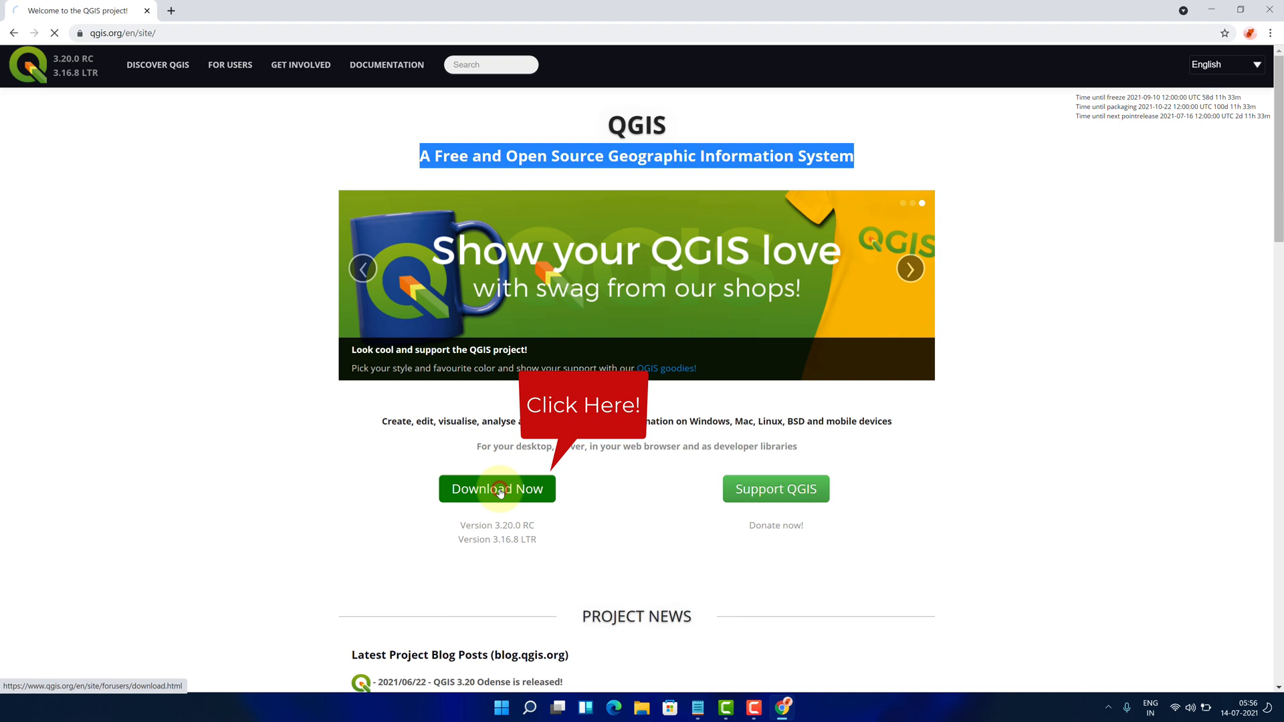
{"action": "left_click", "coordinate": [498, 490]}
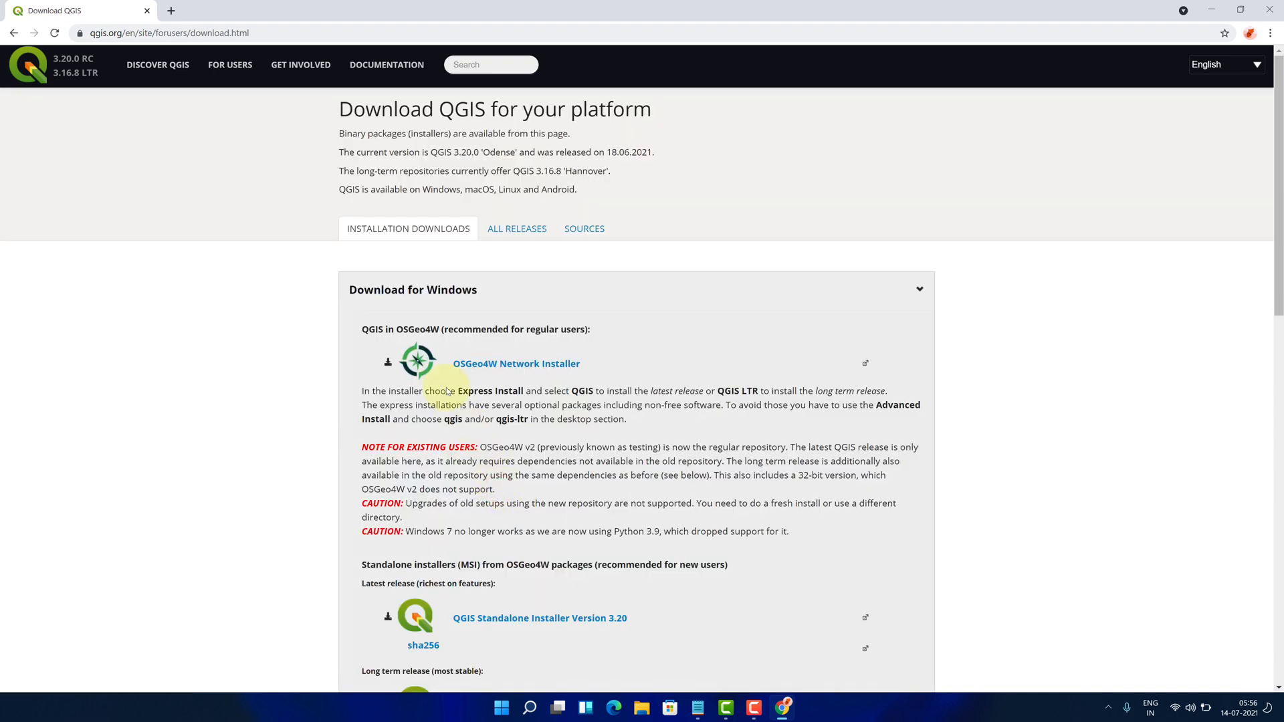
Step: Highlight the 'Download QGIS for your platform' and 'Download for Windows' headings
{"action": "double_click", "coordinate": [375, 109]}
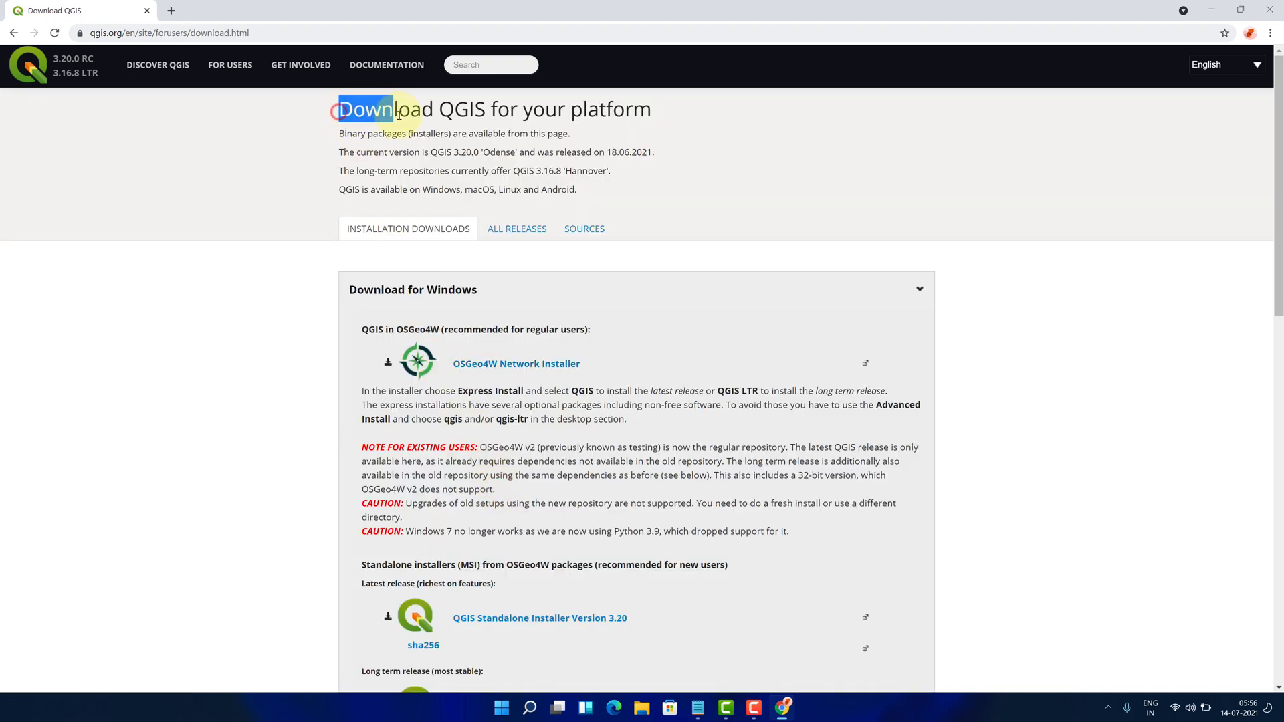
{"action": "left_click_drag", "start_coordinate": [338, 109], "coordinate": [651, 108]}
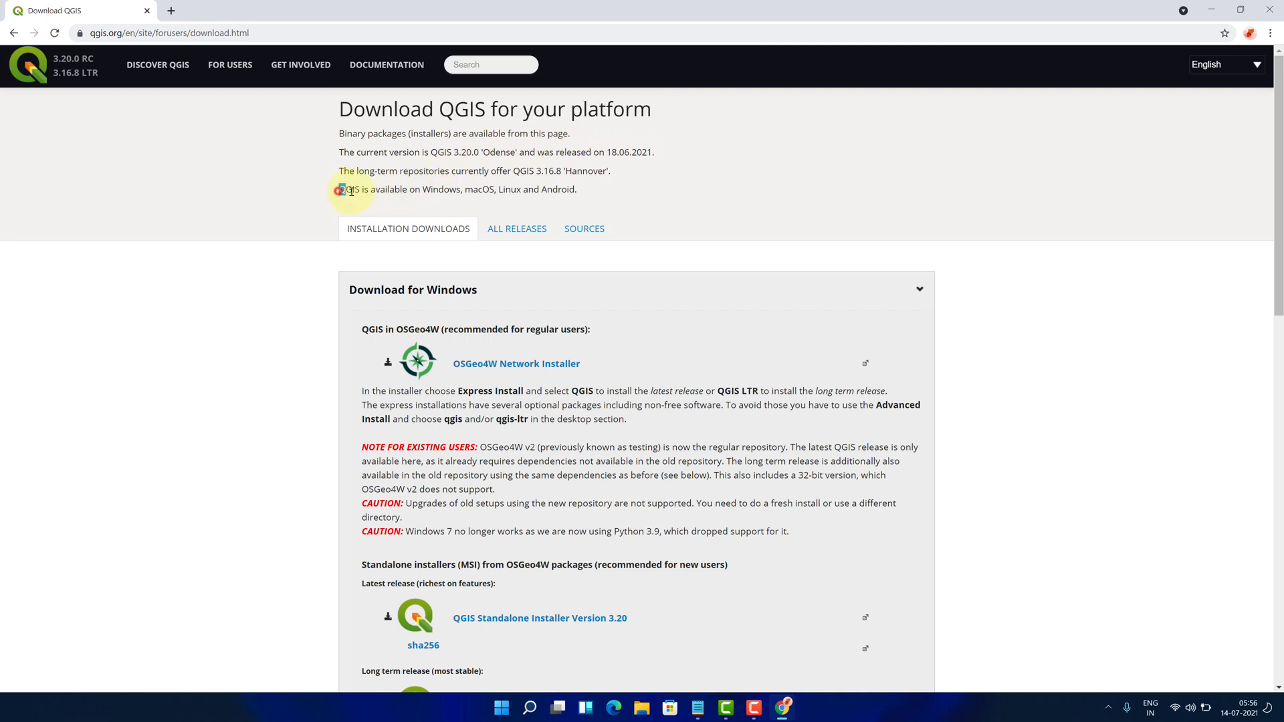
{"action": "left_click_drag", "start_coordinate": [339, 189], "coordinate": [470, 188]}
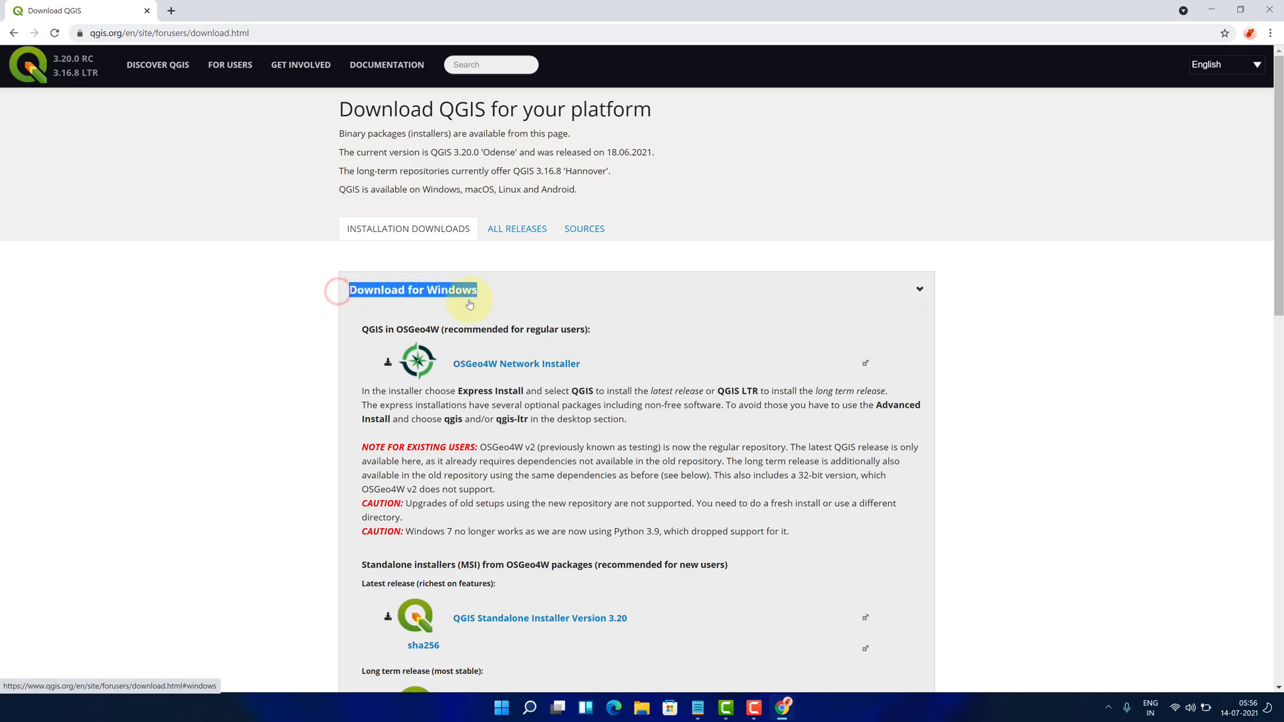
Step: Start downloading the QGIS Standalone Installer Version 3.16 (64 bit)
{"action": "scroll", "scroll_direction": "down", "scroll_amount": 3}
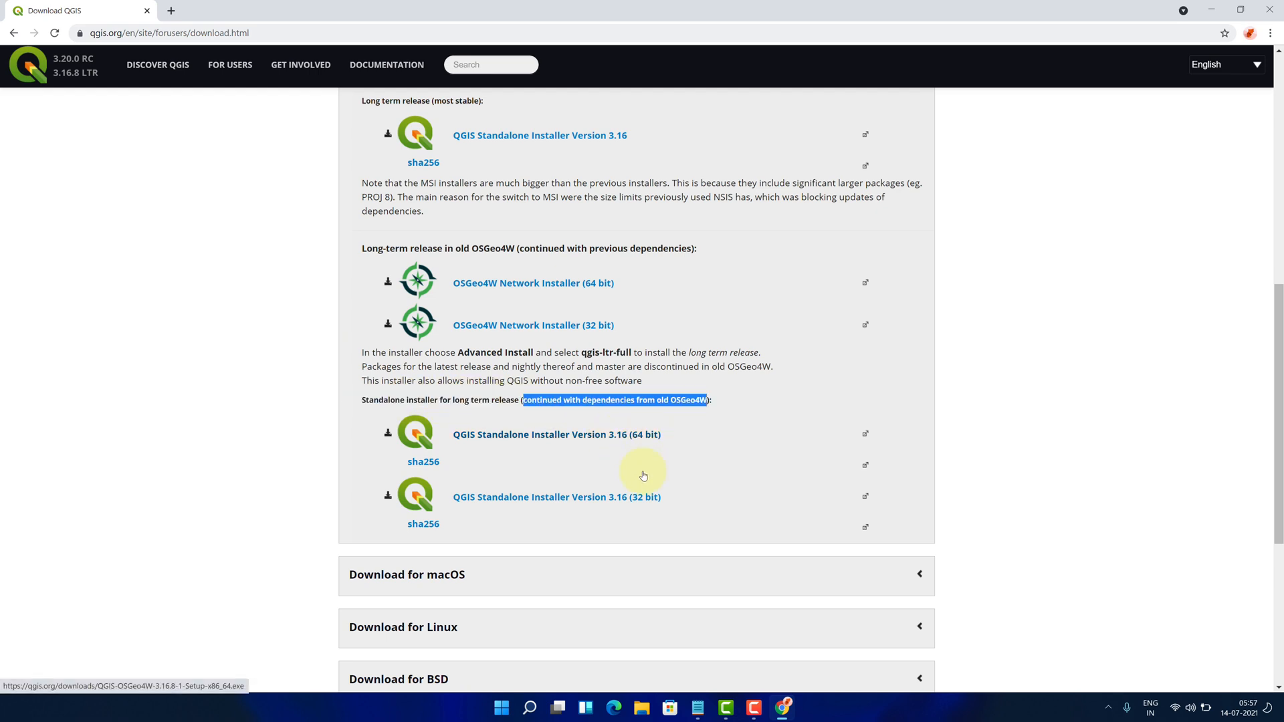
{"action": "mouse_move", "coordinate": [531, 426]}
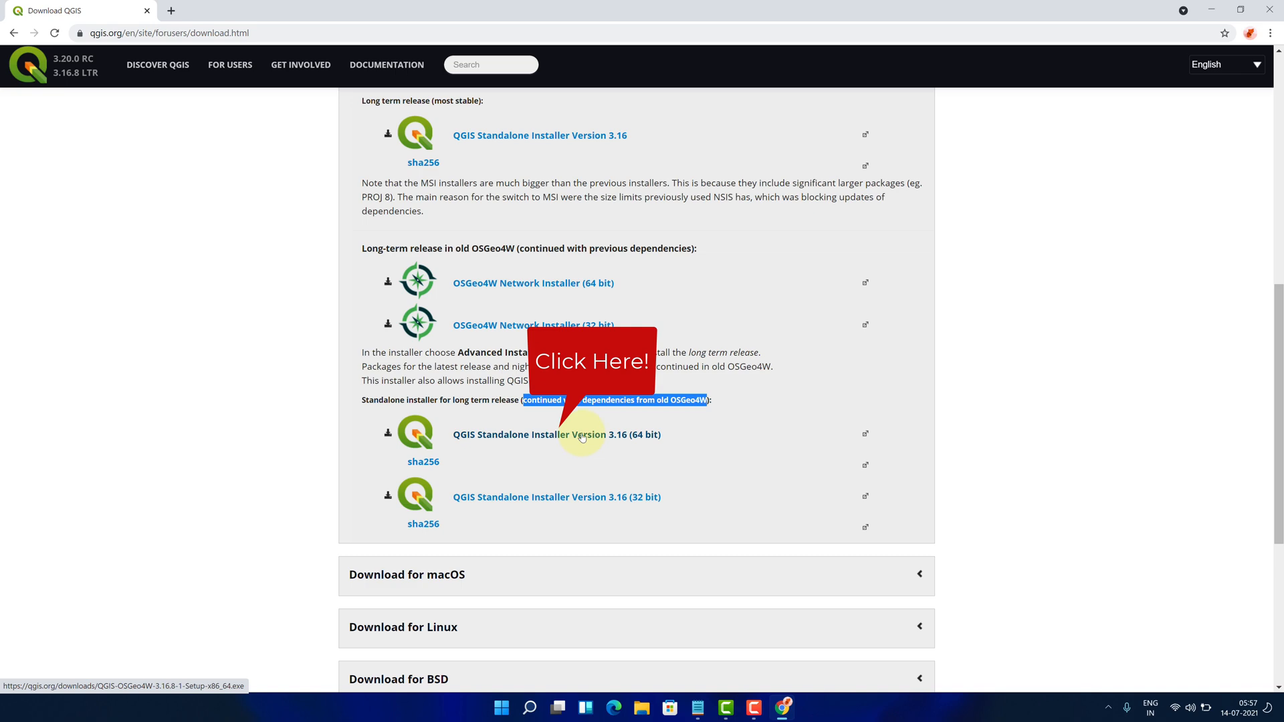
{"action": "left_click", "coordinate": [555, 435]}
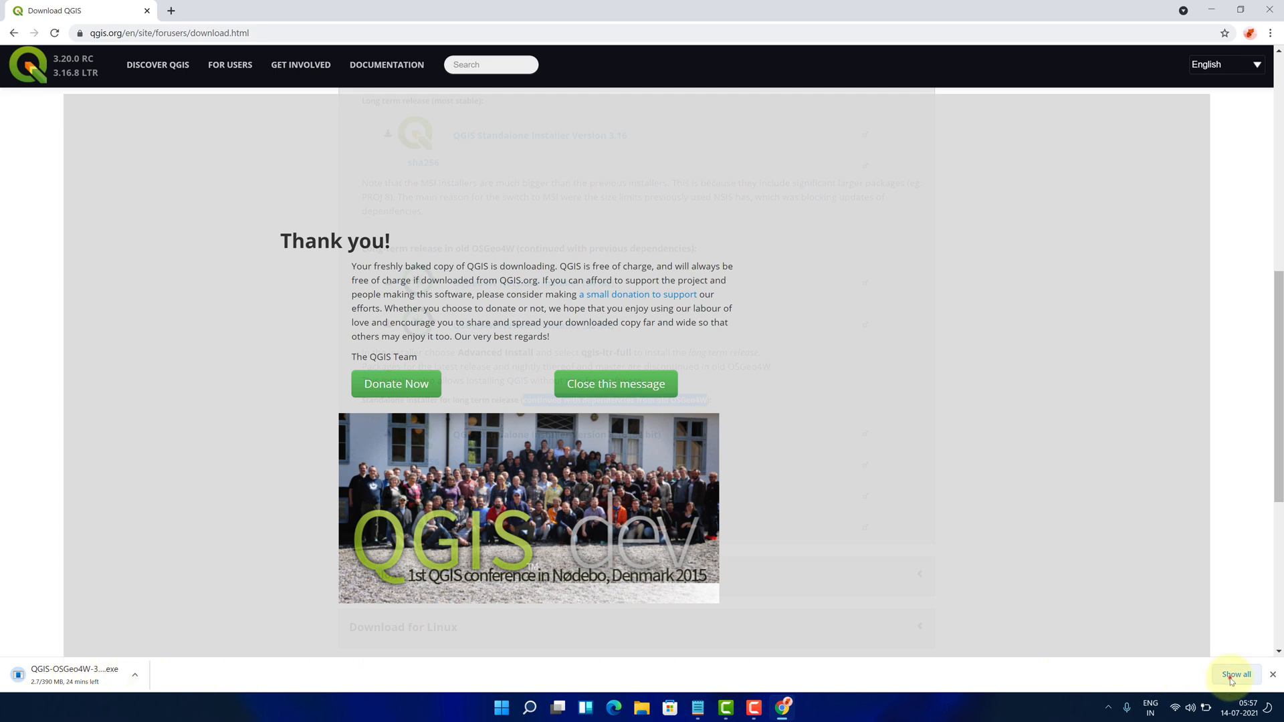
Step: Show the QGIS-OSGeo4W-3.16.8-1-Setup-x86_64.exe download in its Downloads folder
{"action": "left_click", "coordinate": [1239, 673]}
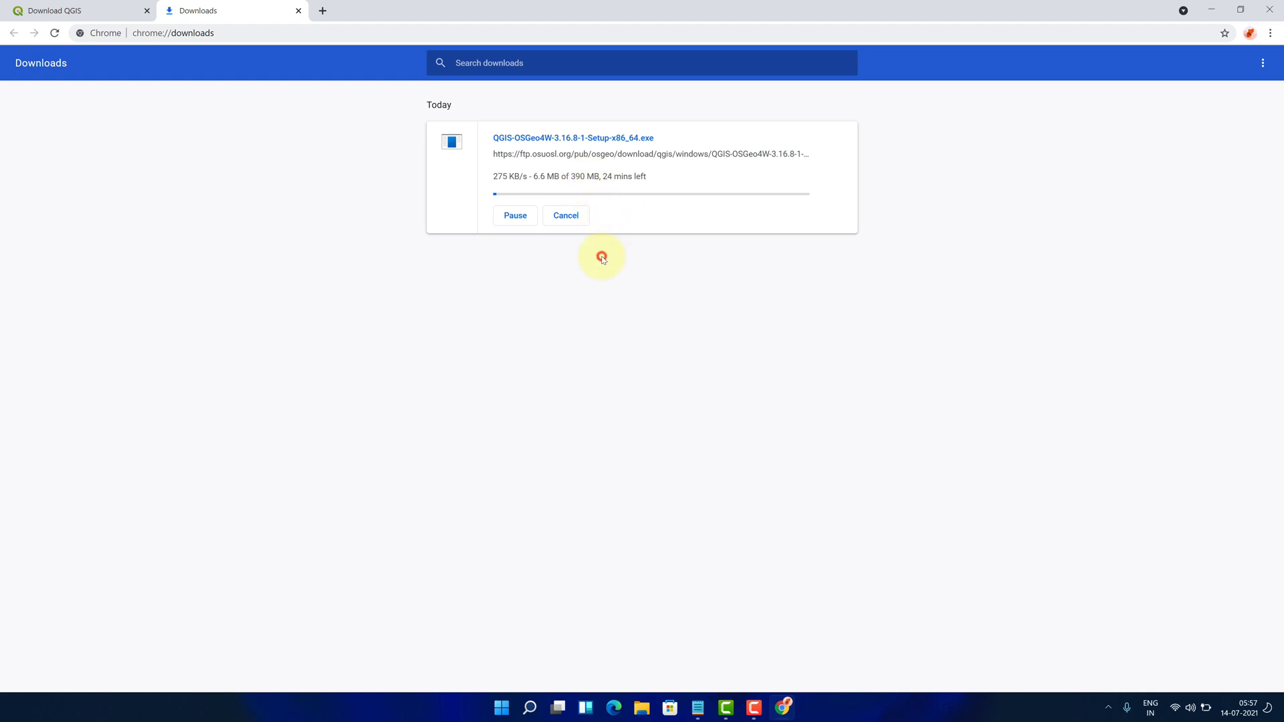
{"action": "mouse_move", "coordinate": [603, 260]}
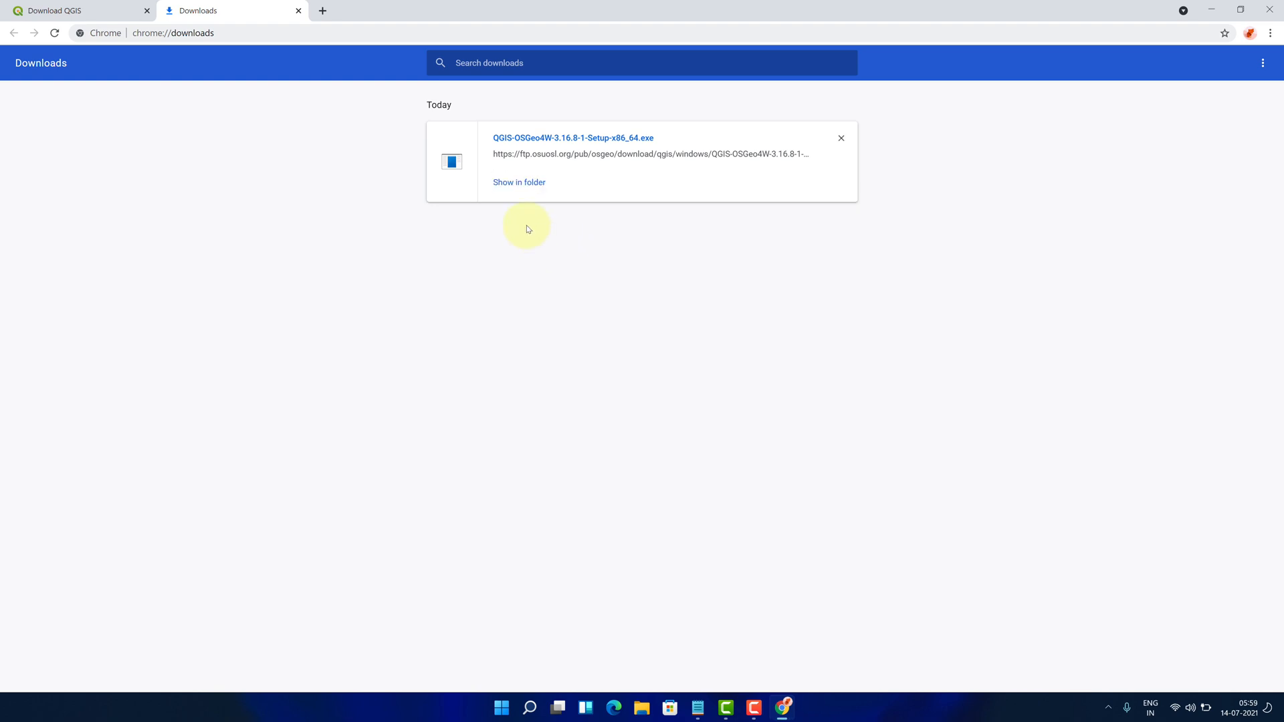
{"action": "mouse_move", "coordinate": [514, 189]}
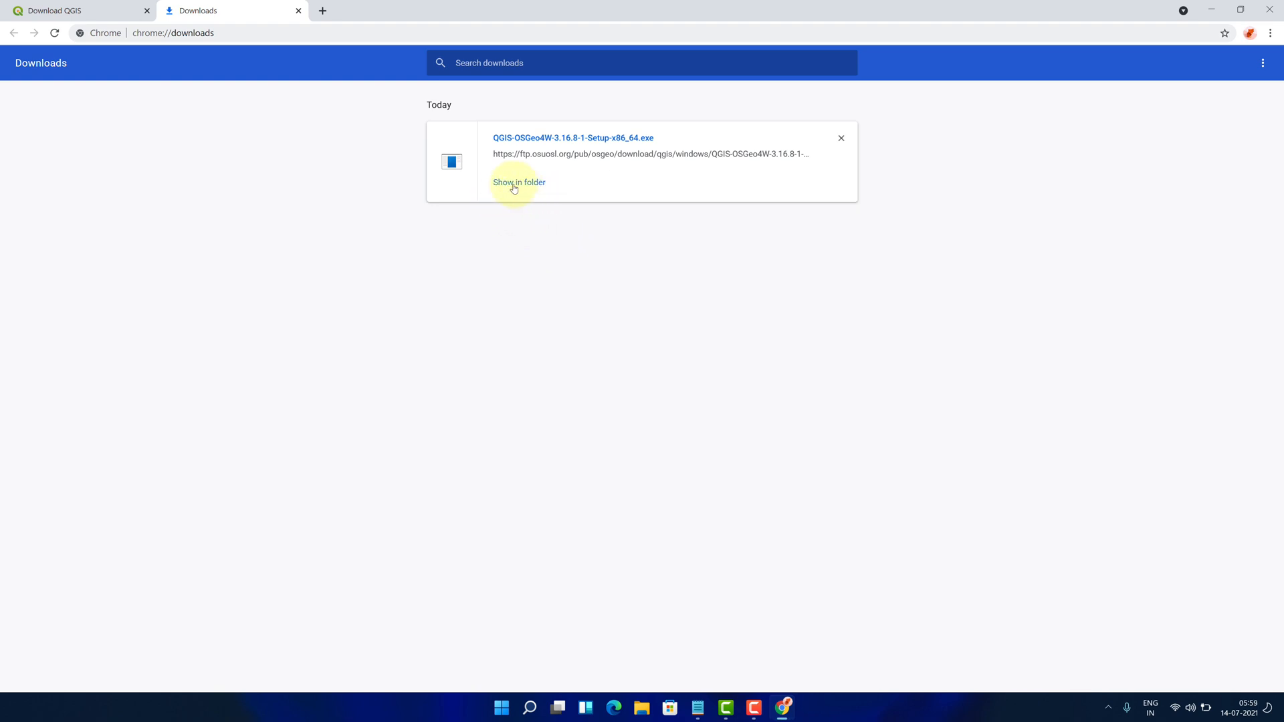
{"action": "left_click", "coordinate": [519, 182]}
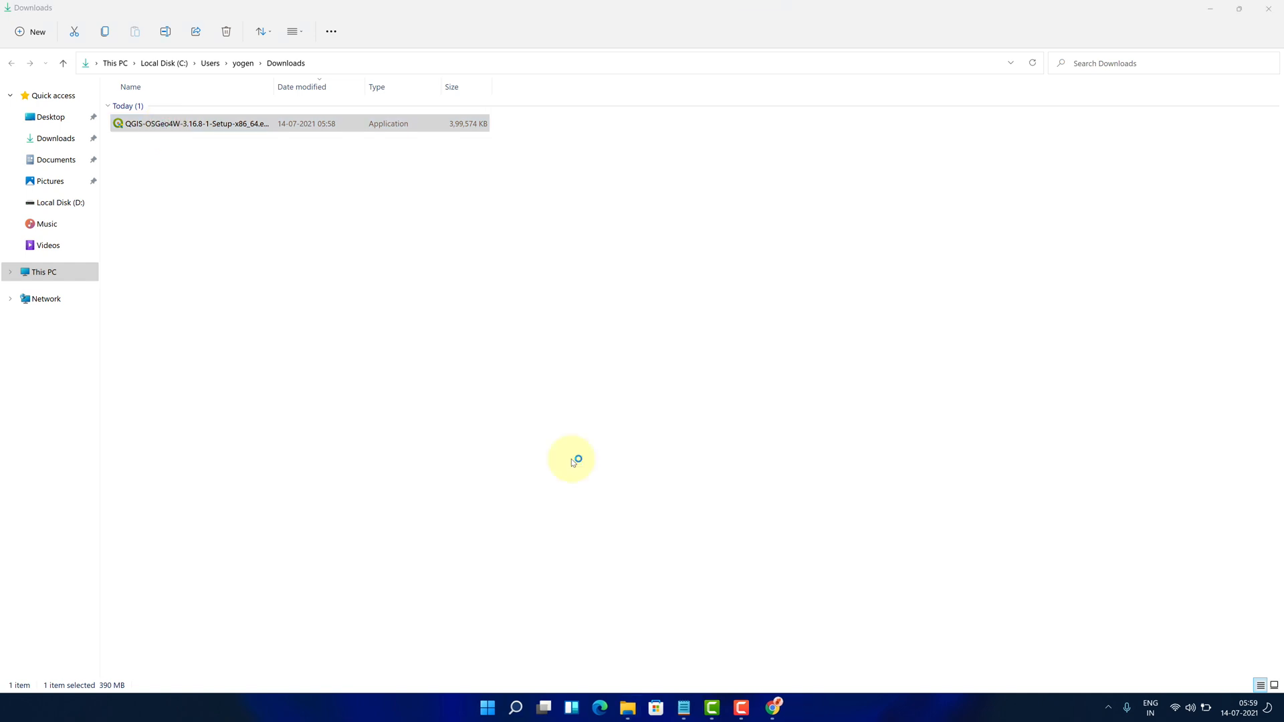
Step: Run QGIS-OSGeo4W-3.16.8-1-Setup-x86_64.exe to bring up the QGIS Setup Wizard
{"action": "double_click", "coordinate": [194, 123]}
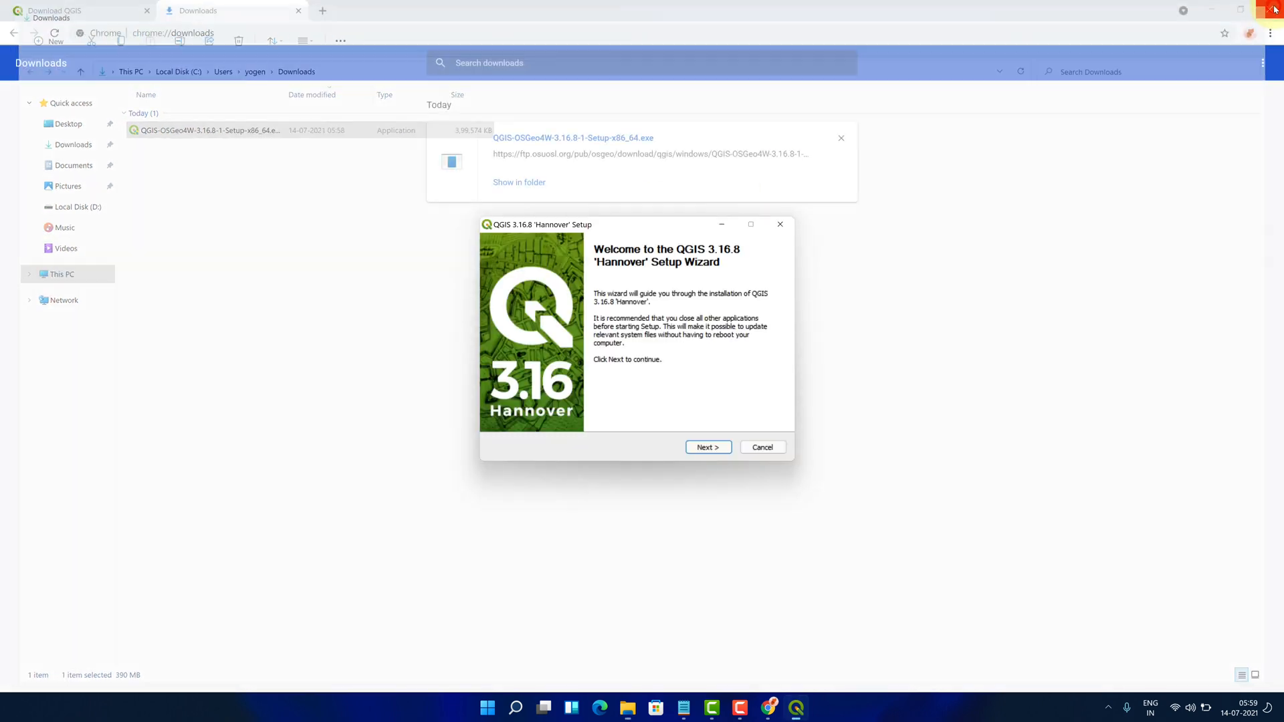
{"action": "left_click", "coordinate": [1276, 6]}
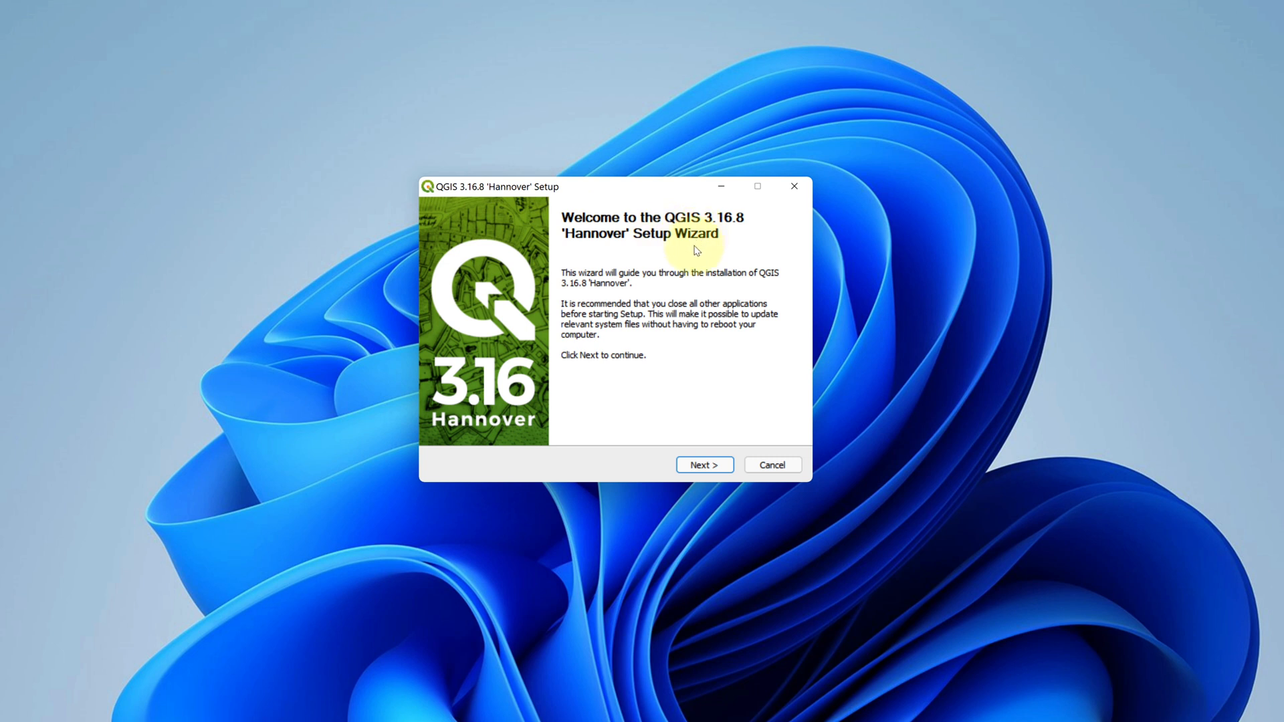
Step: Agree to the license and keep C:\Program Files\QGIS 3.16 as the install folder
{"action": "left_click", "coordinate": [705, 466]}
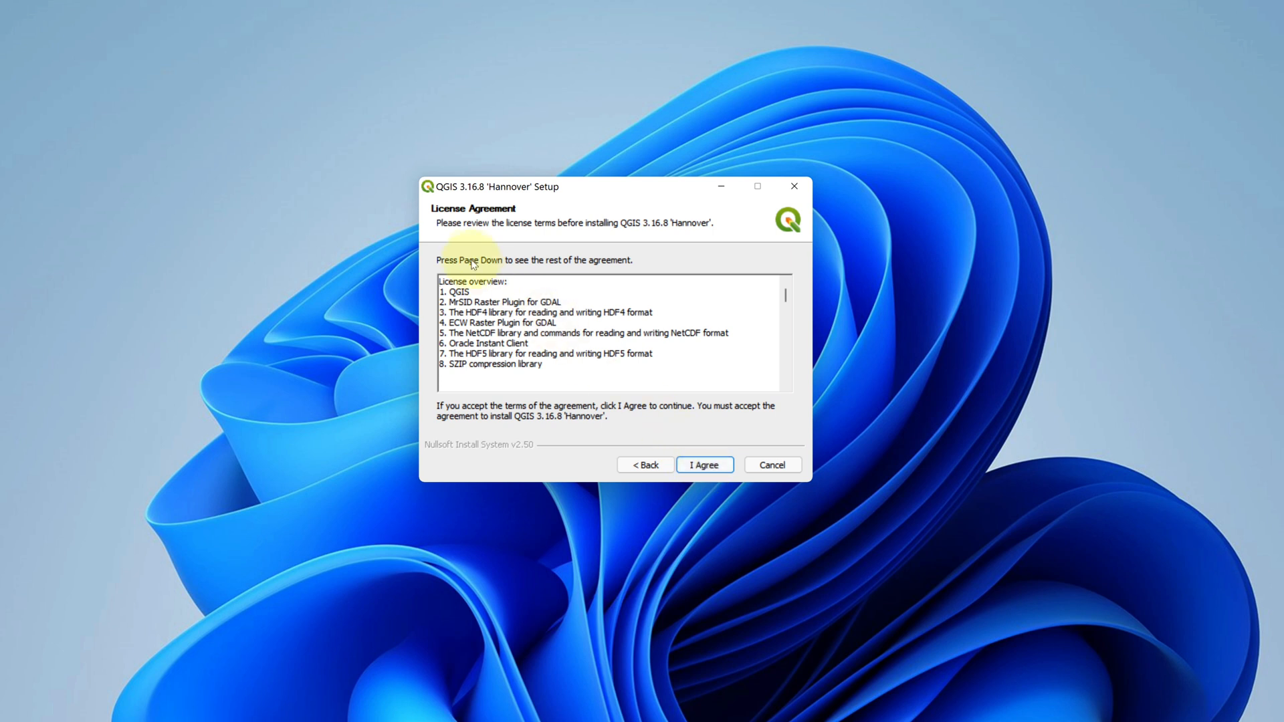
{"action": "mouse_move", "coordinate": [666, 436]}
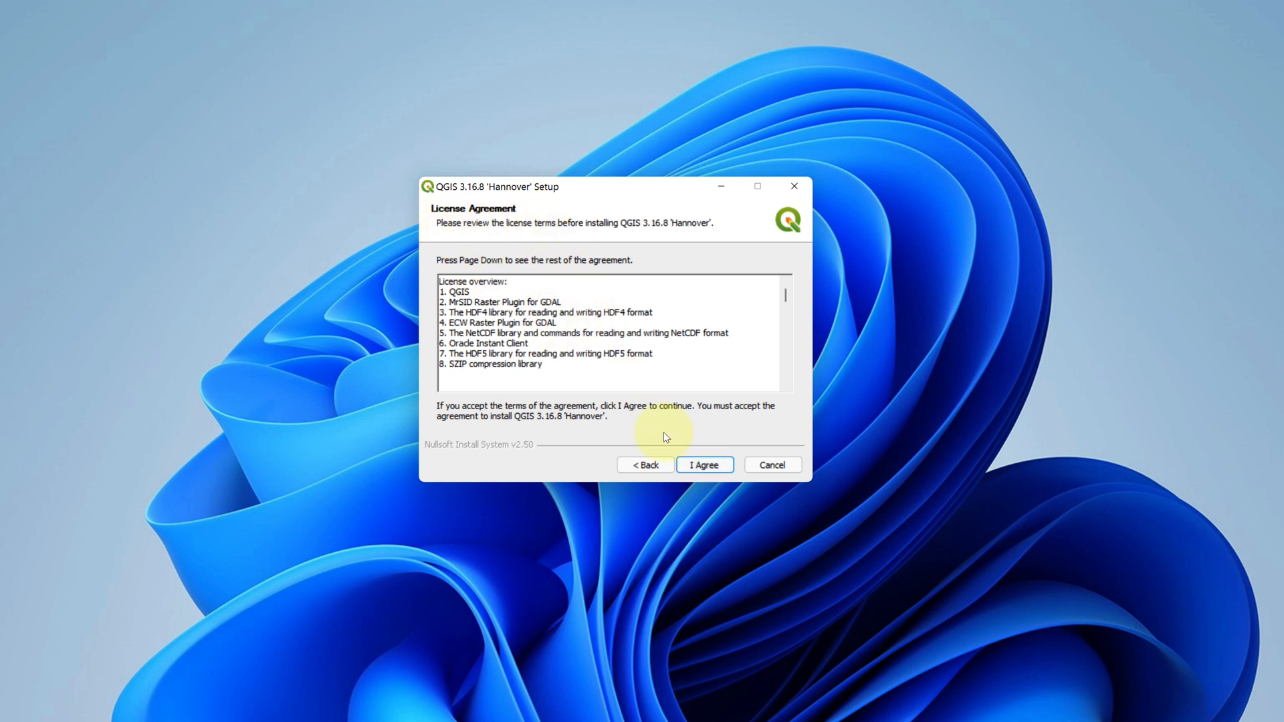
{"action": "left_click", "coordinate": [703, 465]}
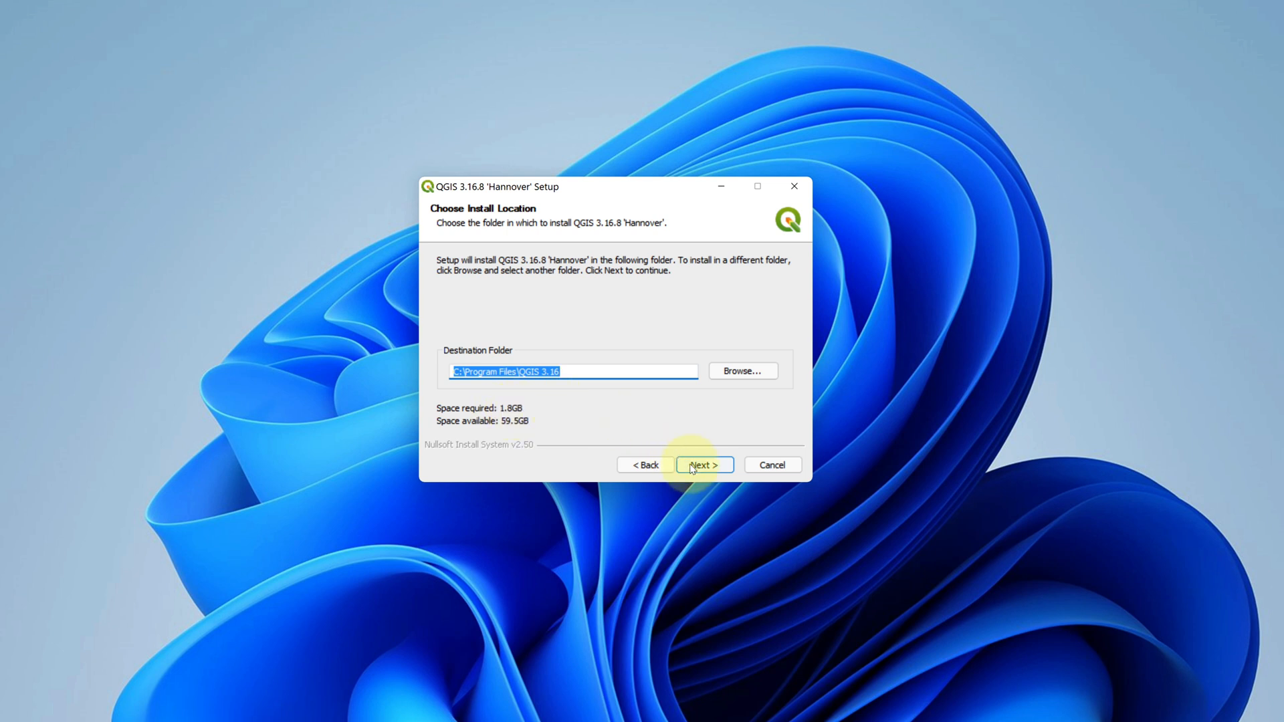
{"action": "left_click", "coordinate": [703, 465]}
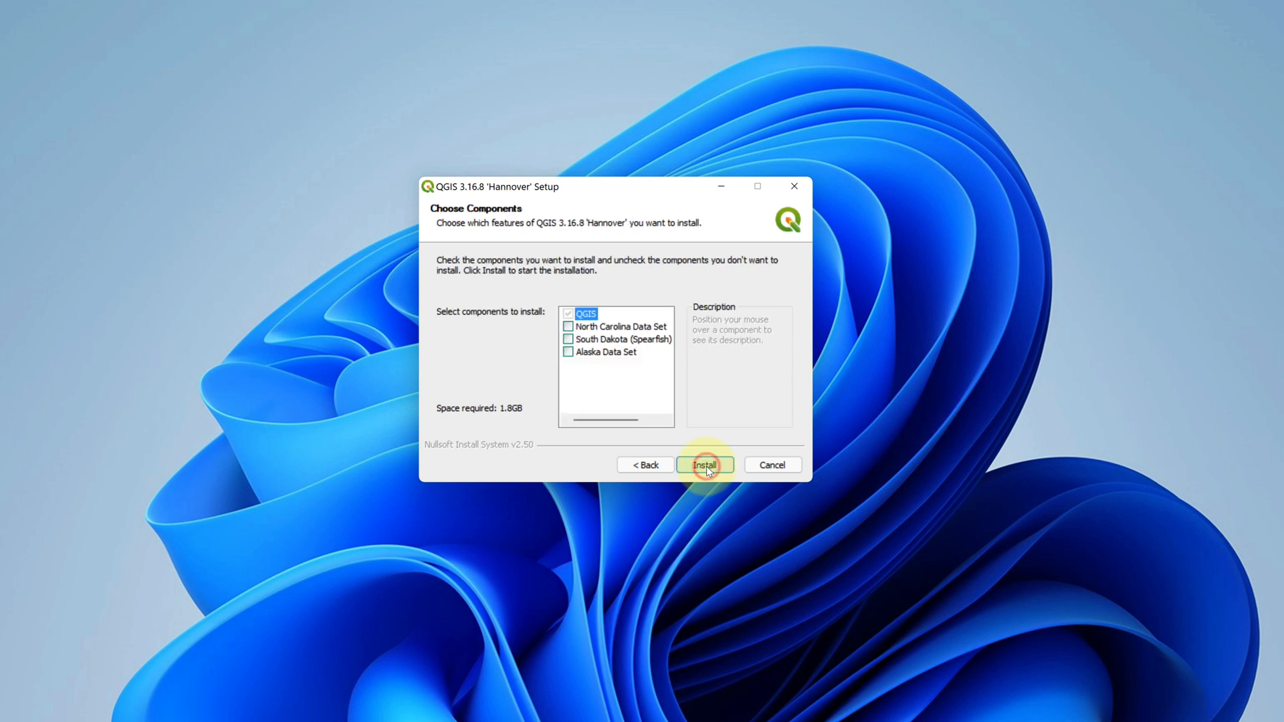
{"action": "mouse_move", "coordinate": [583, 353]}
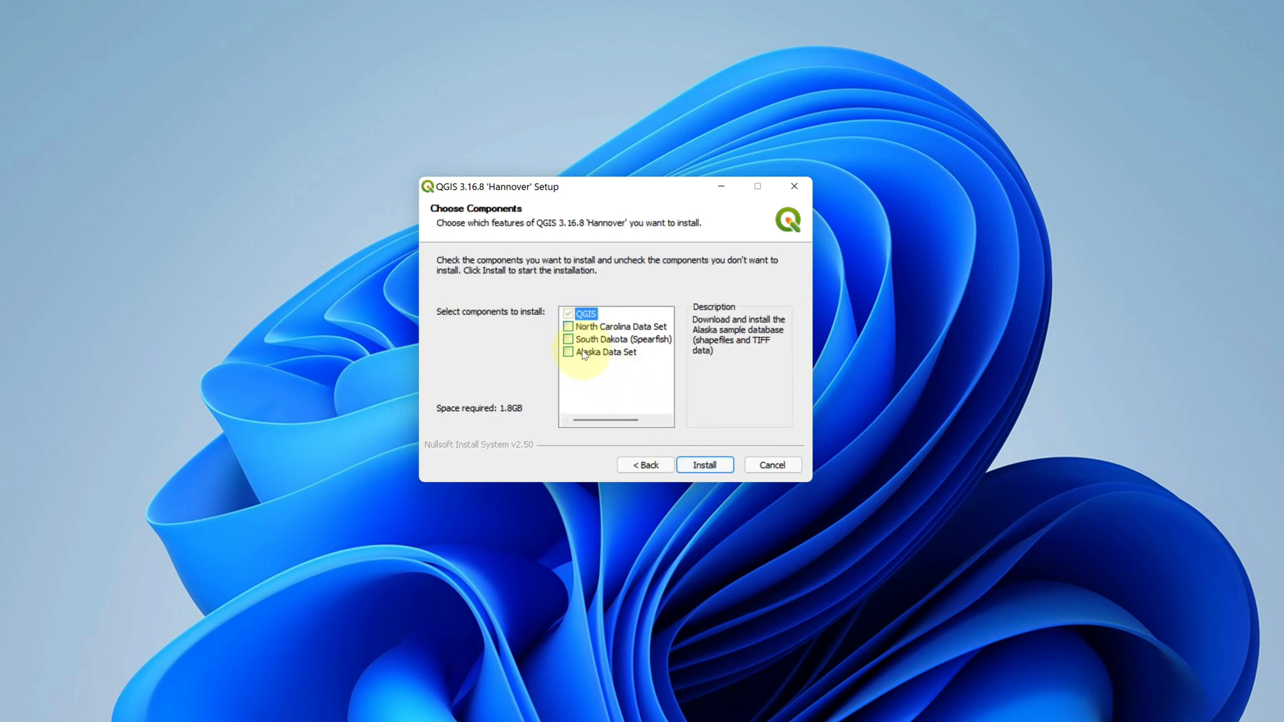
{"action": "mouse_move", "coordinate": [693, 460]}
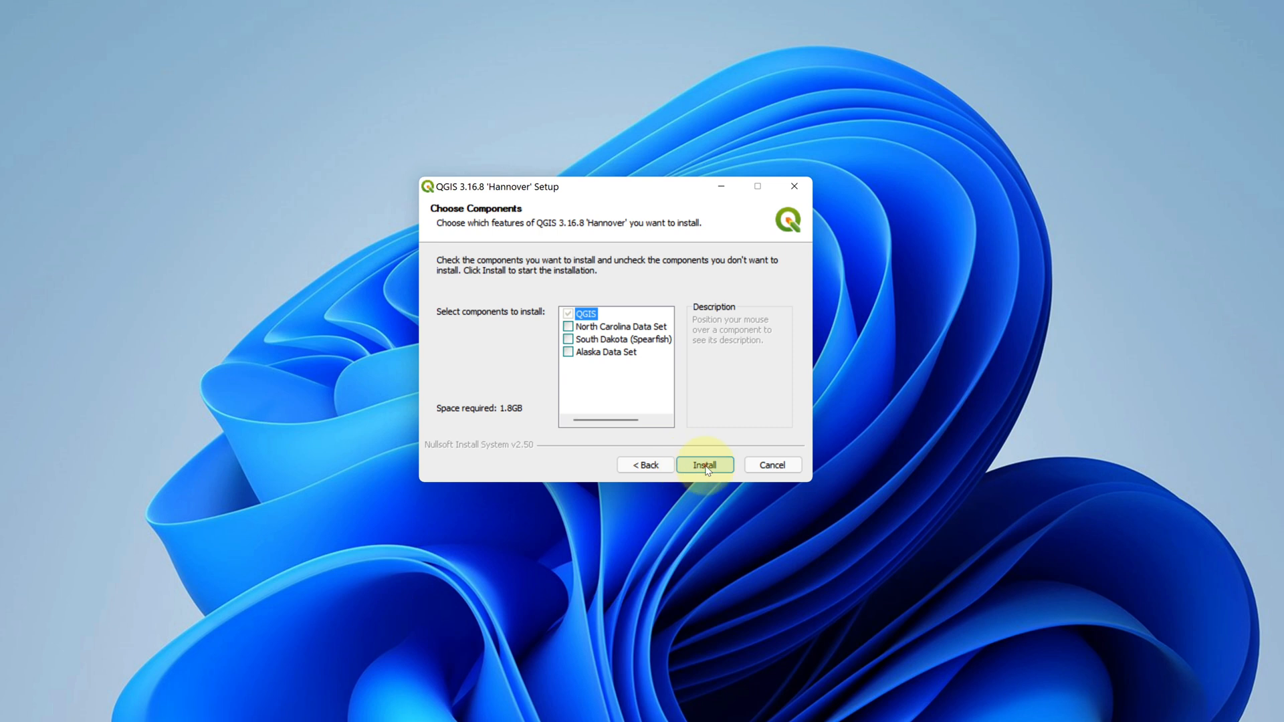
Step: Install QGIS 3.16.8 with only QGIS checked and finish the wizard
{"action": "left_click", "coordinate": [705, 466]}
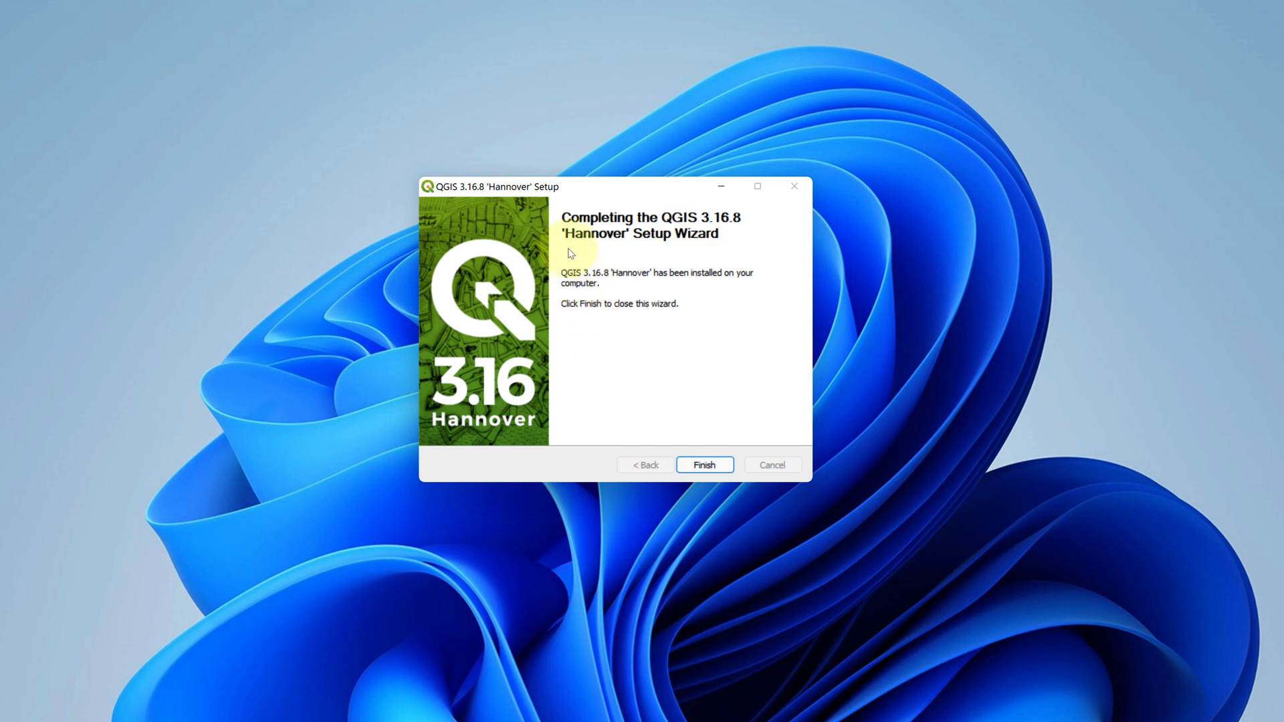
{"action": "mouse_move", "coordinate": [730, 227]}
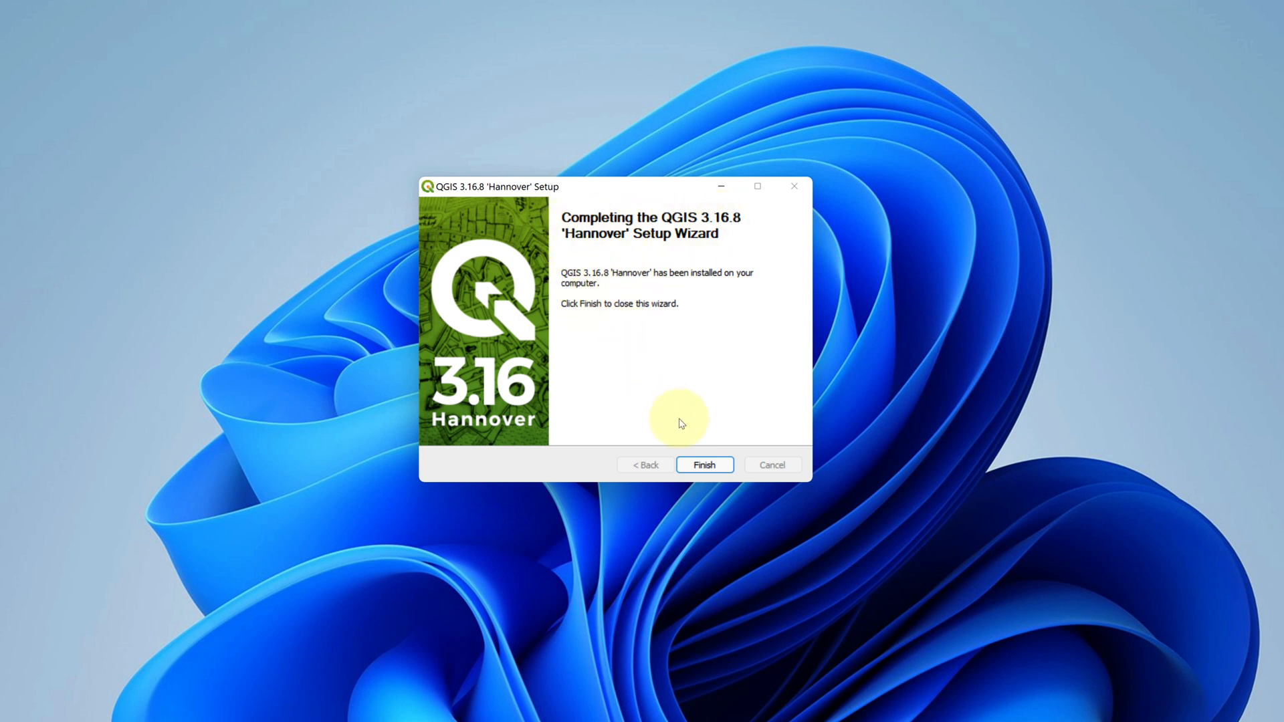
{"action": "left_click", "coordinate": [703, 465]}
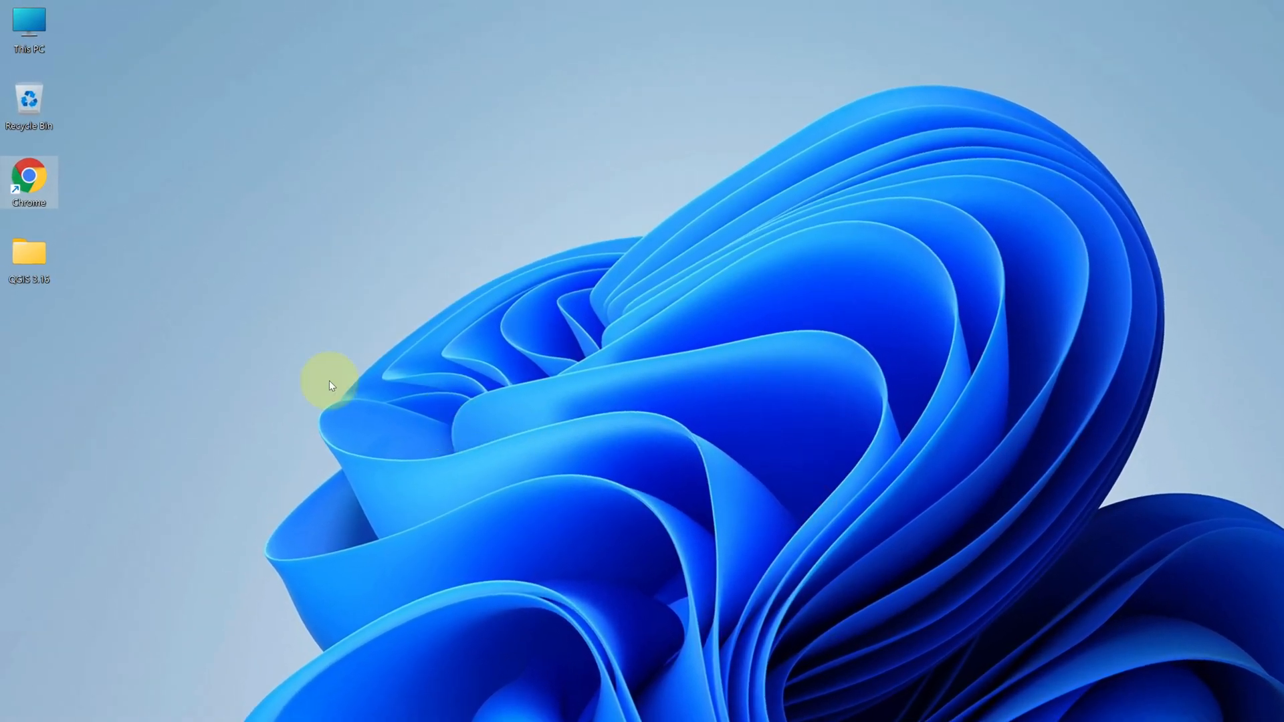
Step: Launch QGIS Desktop 3.16.8 from the QGIS 3.16 desktop folder
{"action": "left_click", "coordinate": [30, 254]}
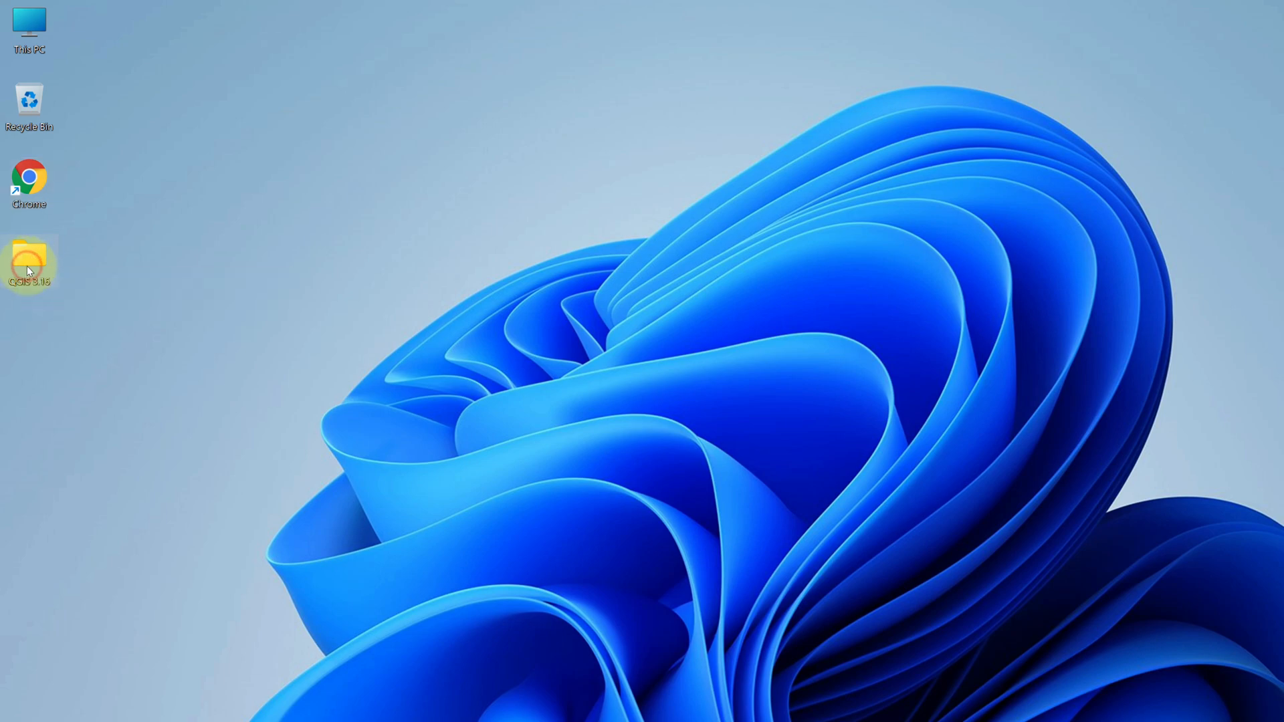
{"action": "double_click", "coordinate": [29, 255]}
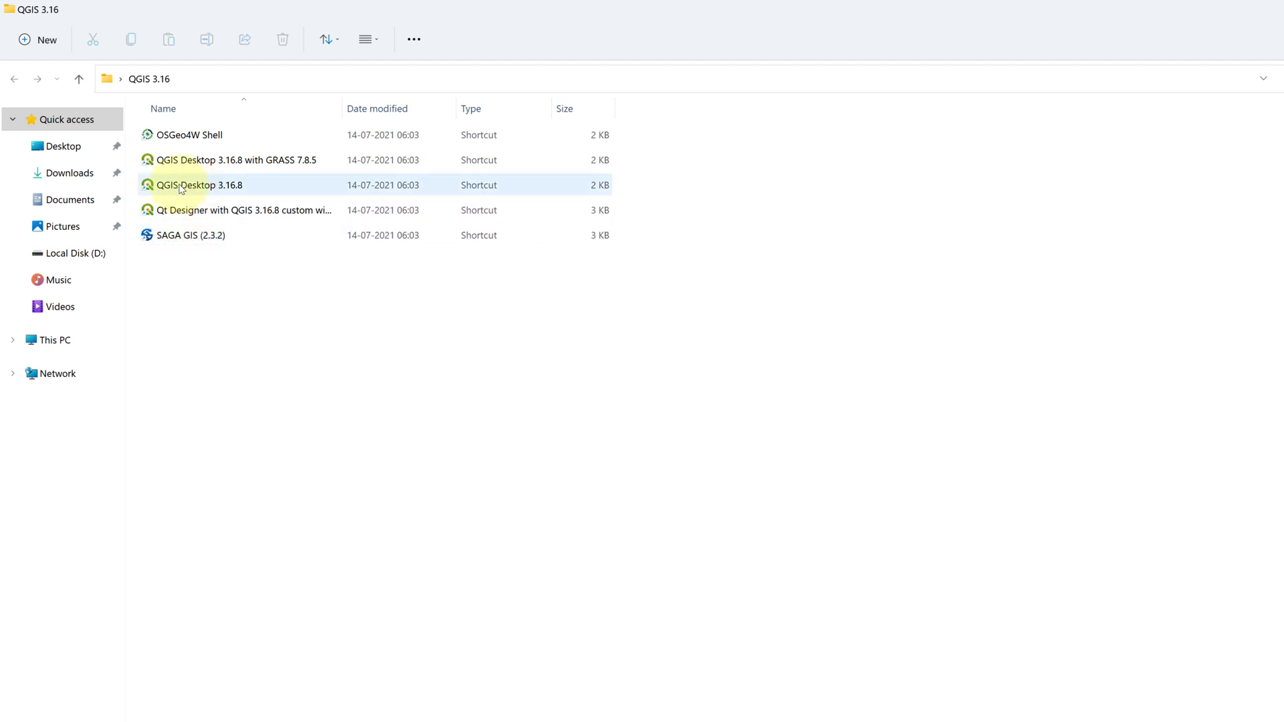
{"action": "left_click", "coordinate": [198, 193]}
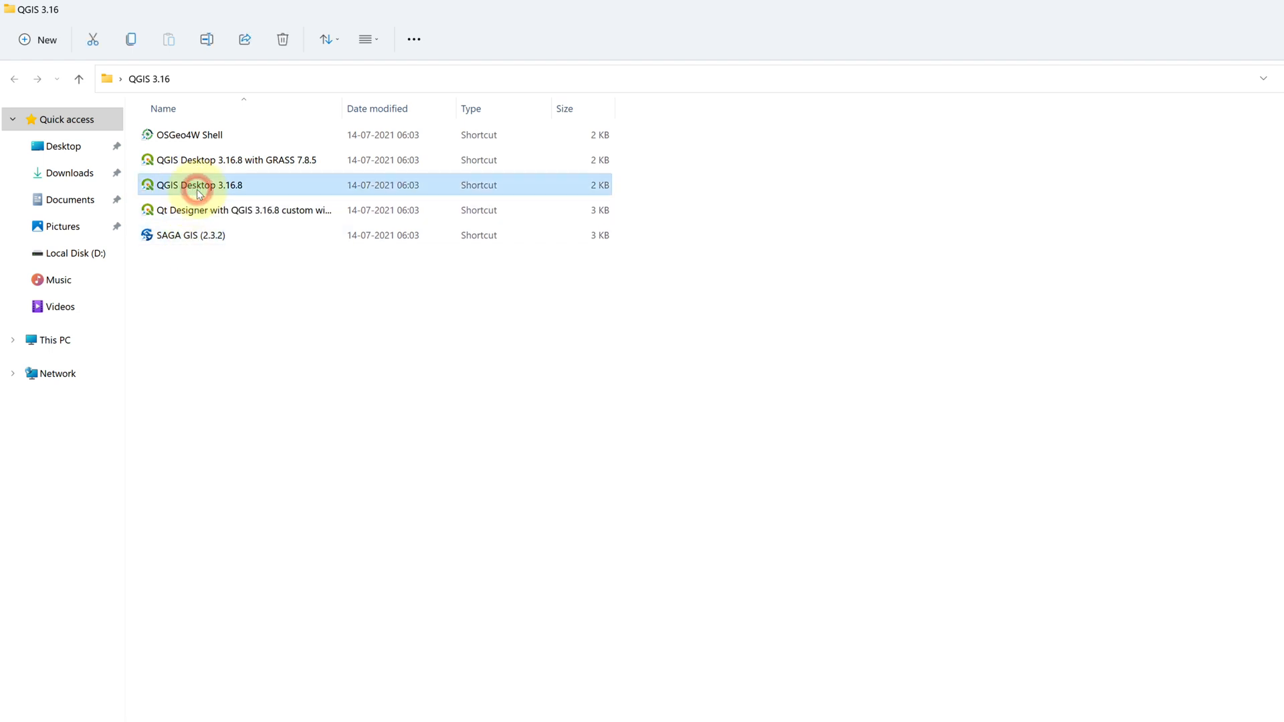
{"action": "double_click", "coordinate": [198, 185]}
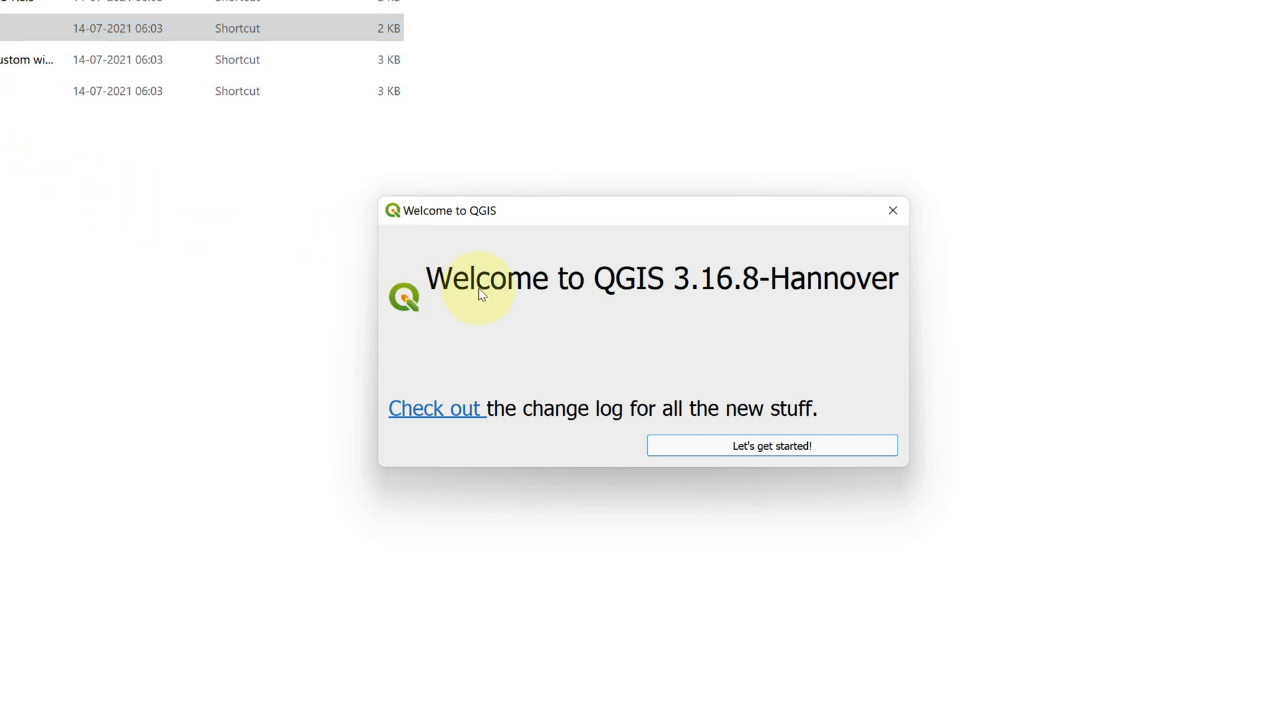
{"action": "mouse_move", "coordinate": [755, 447]}
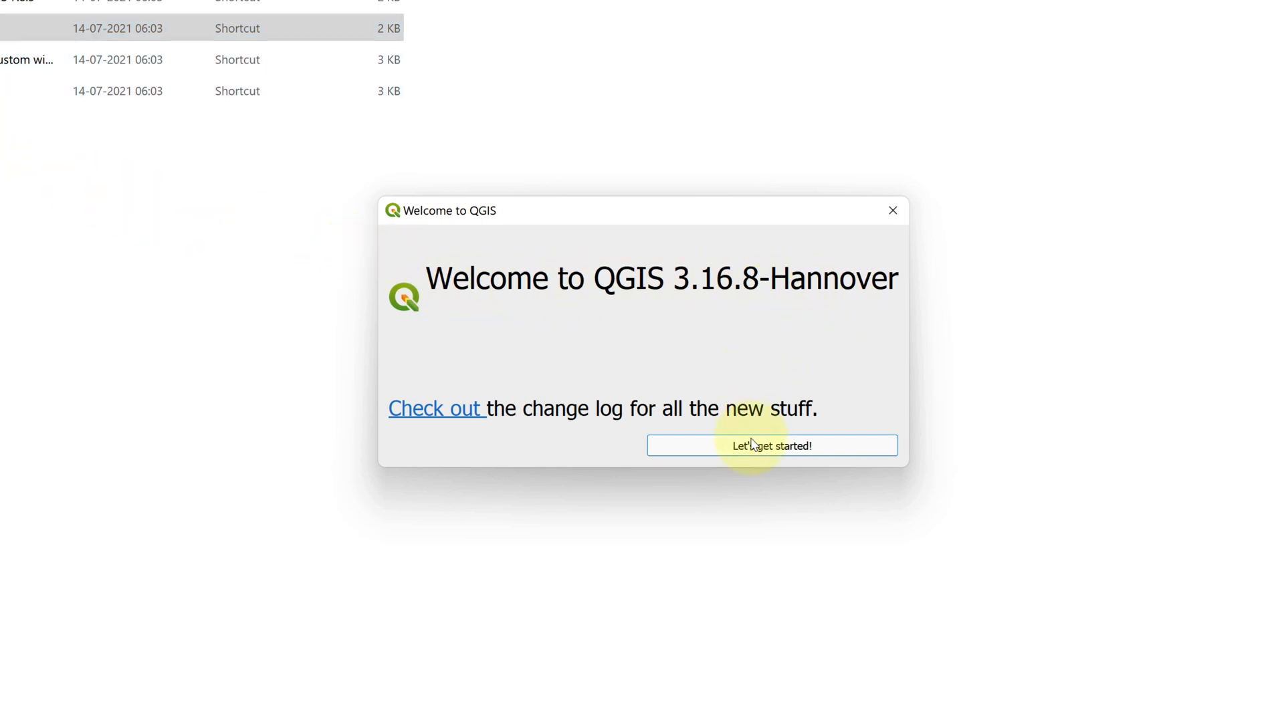
Step: Choose 'Let's get started!' and maximize QGIS on the Untitled Project start page
{"action": "left_click", "coordinate": [771, 445]}
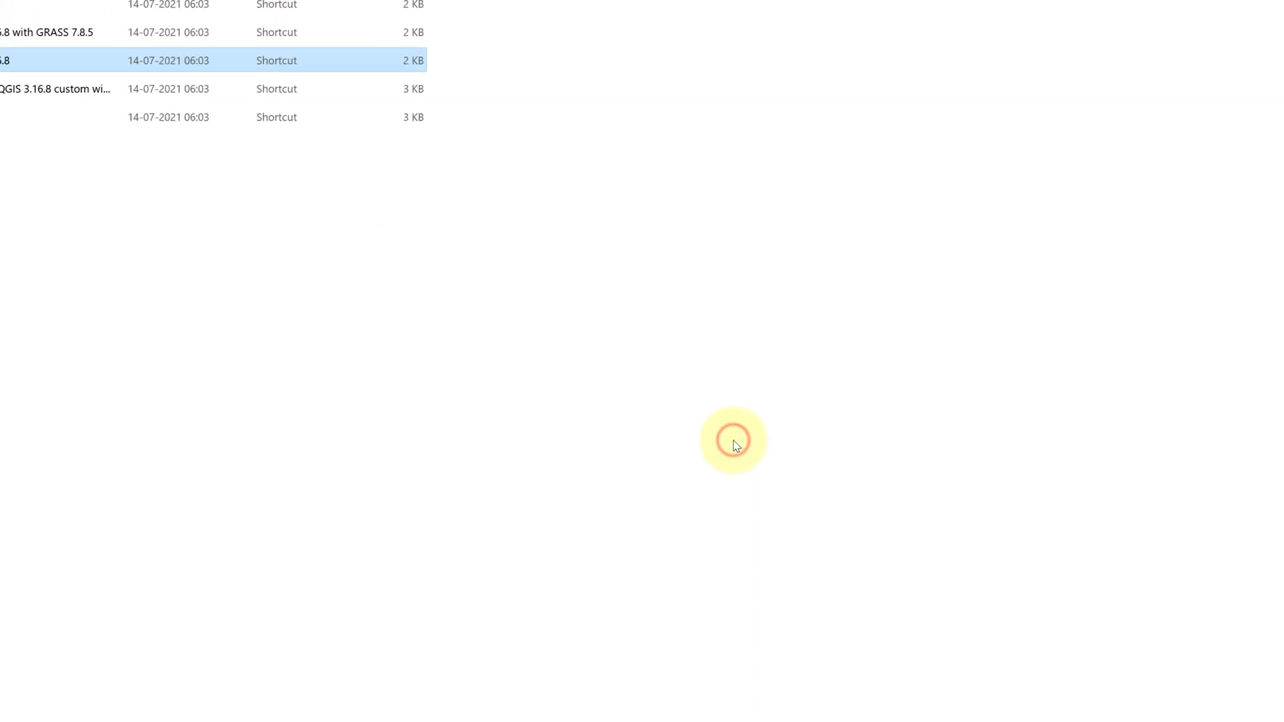
{"action": "double_click", "coordinate": [20, 60]}
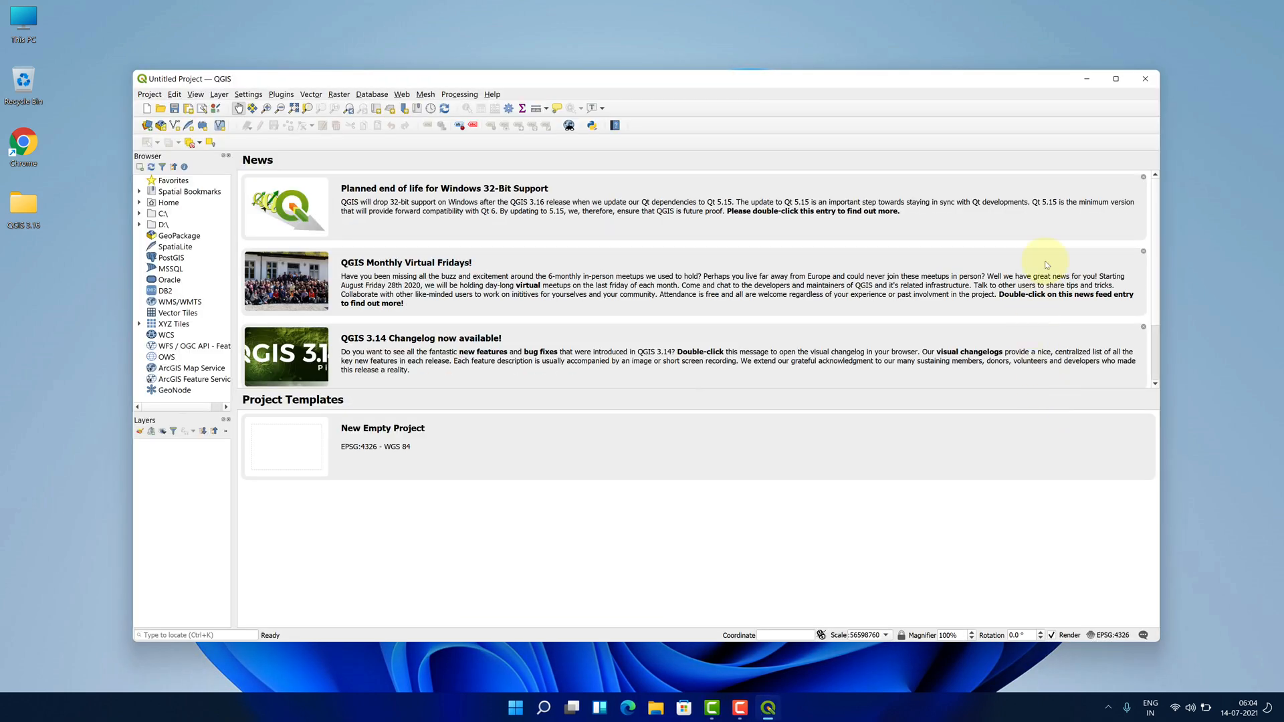
{"action": "left_click", "coordinate": [1116, 77]}
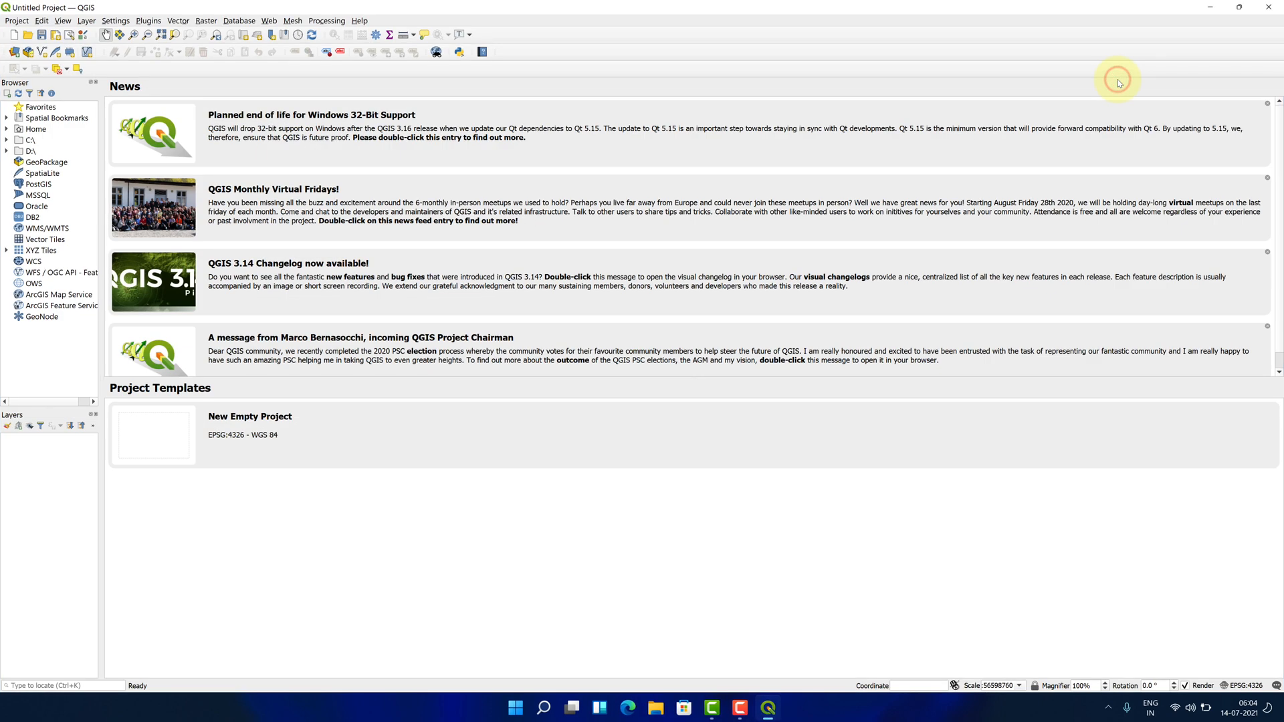